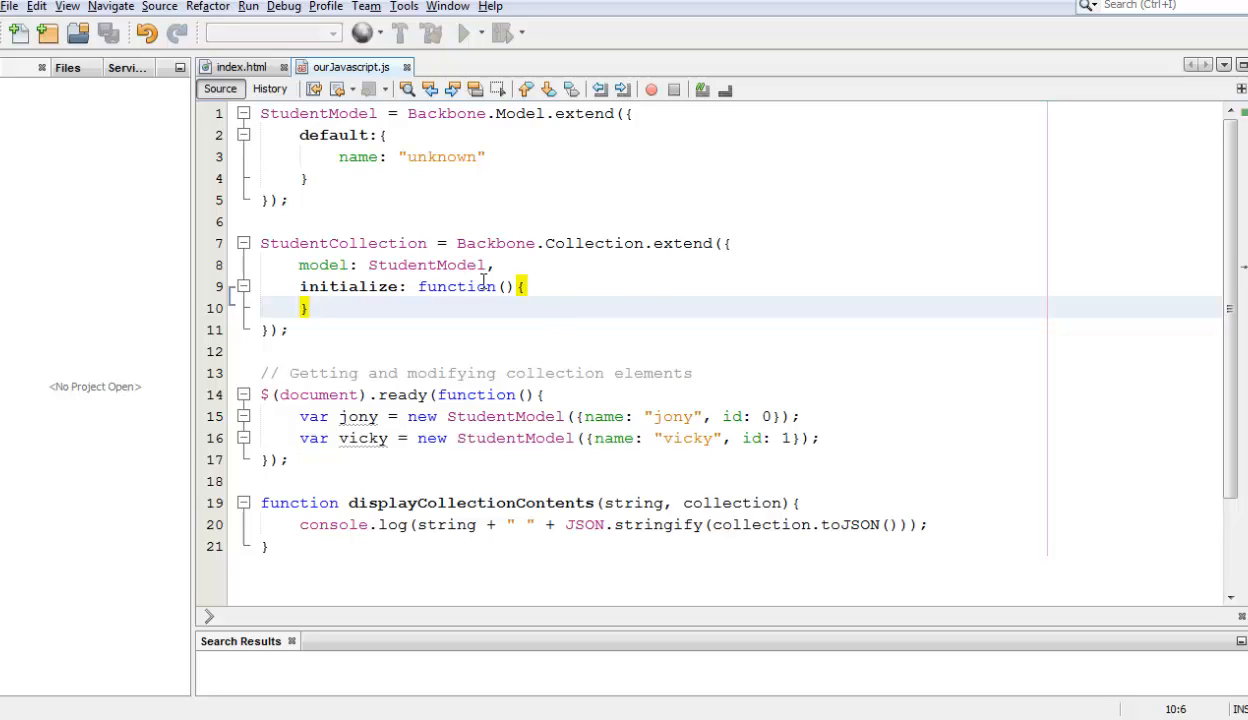
{"action": "mouse_move", "coordinate": [438, 264]}
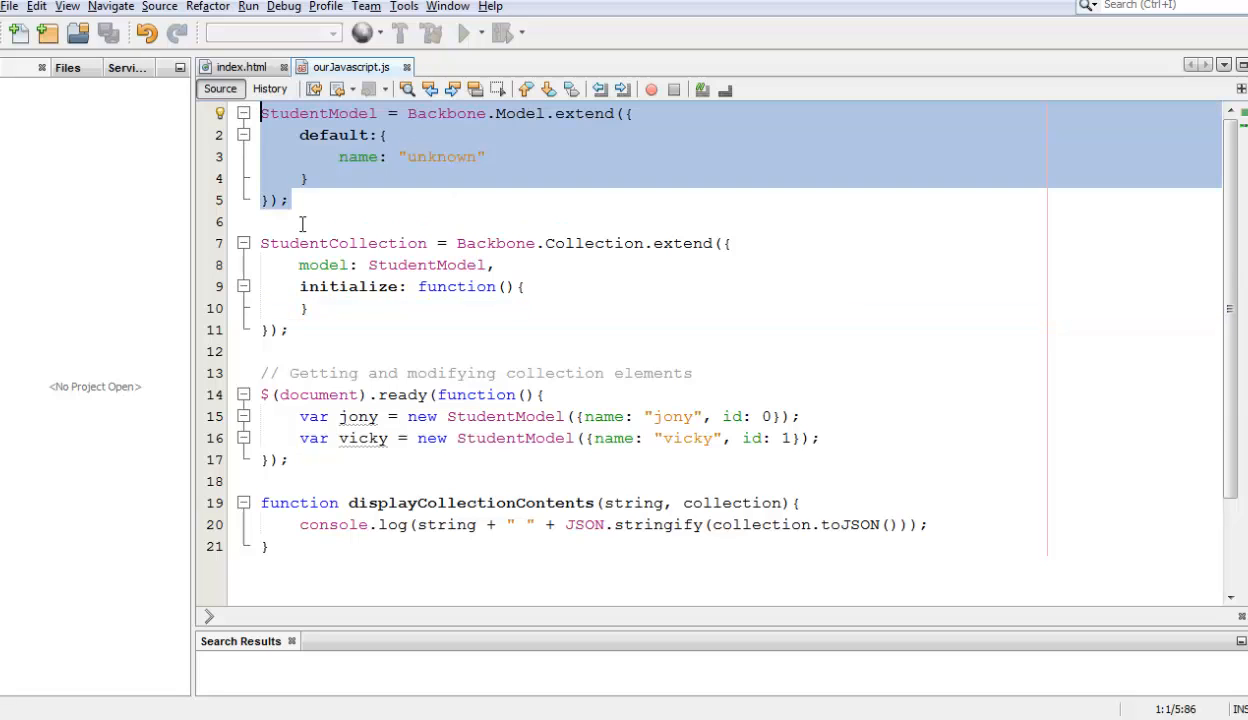
- Review the existing StudentModel, the jony and vicky models and the displayCollectionContents helper
{"action": "double_click", "coordinate": [426, 264]}
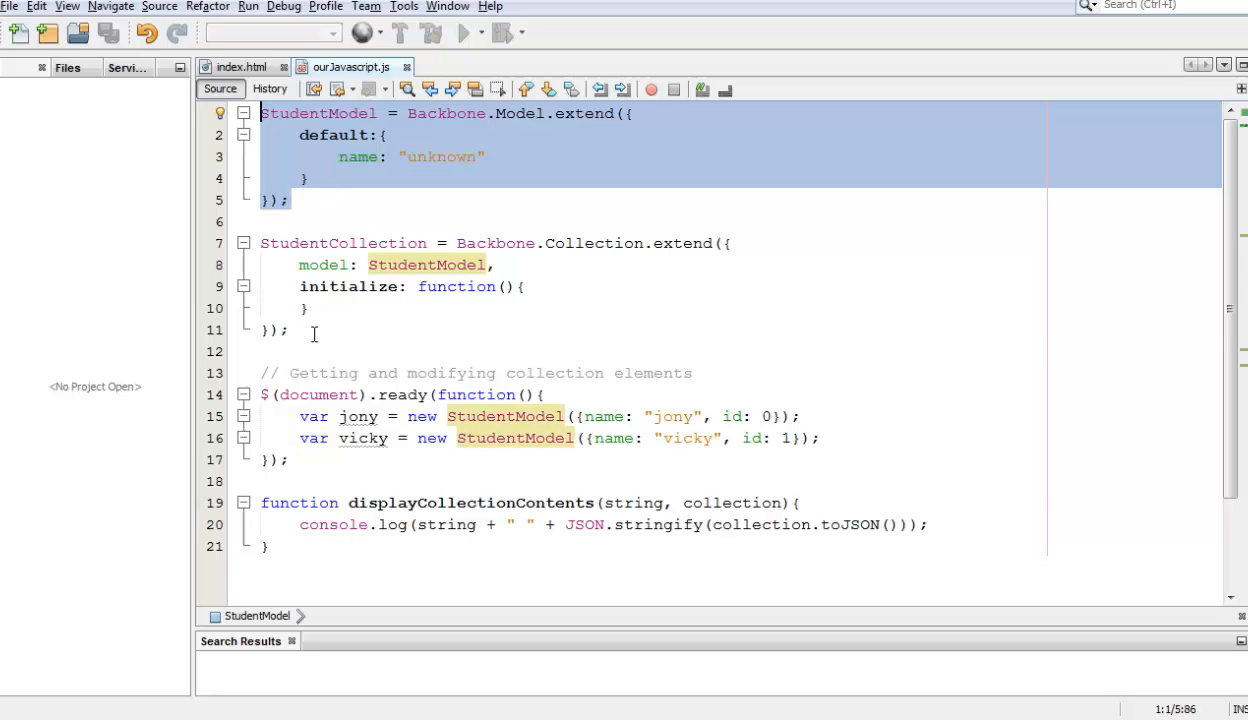
{"action": "left_click", "coordinate": [304, 264]}
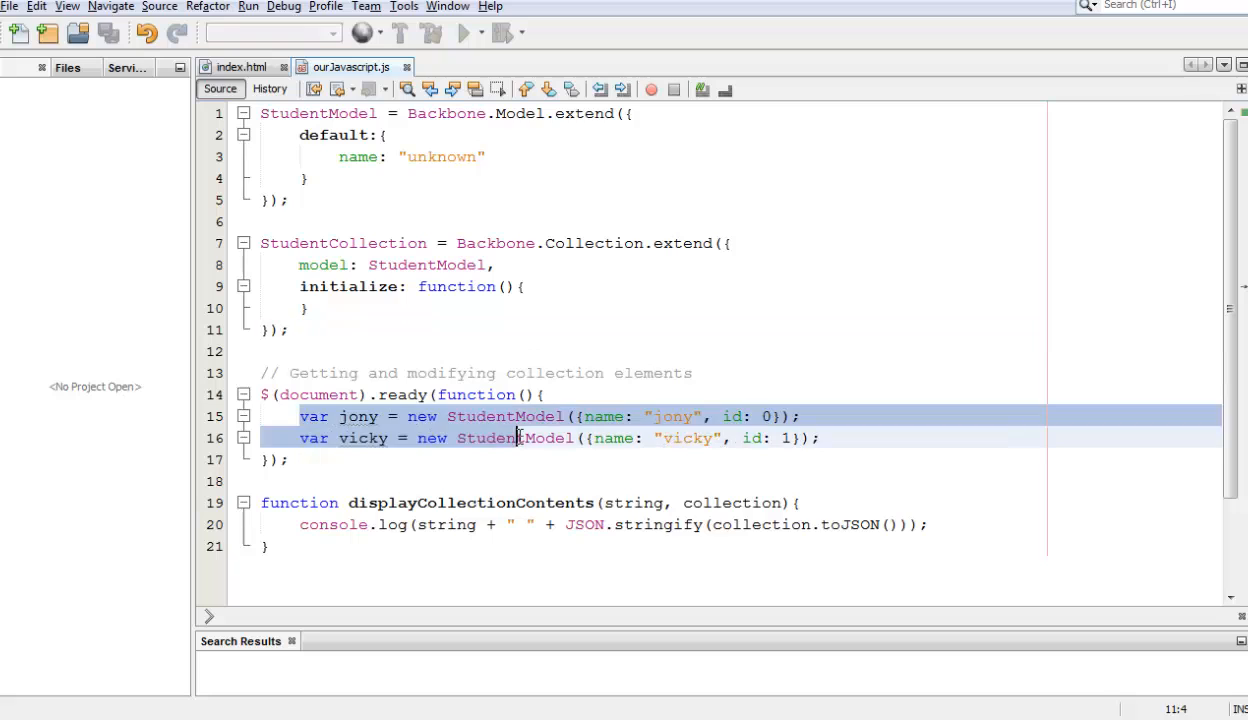
{"action": "double_click", "coordinate": [672, 416]}
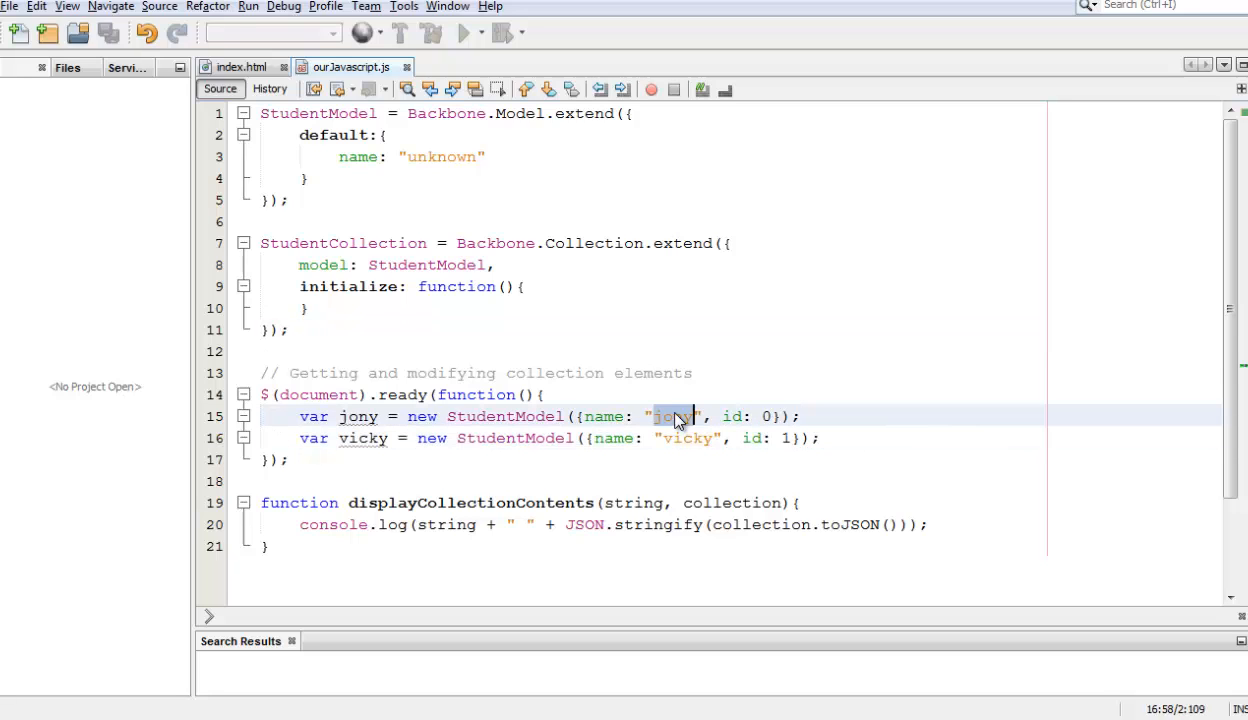
{"action": "double_click", "coordinate": [688, 438]}
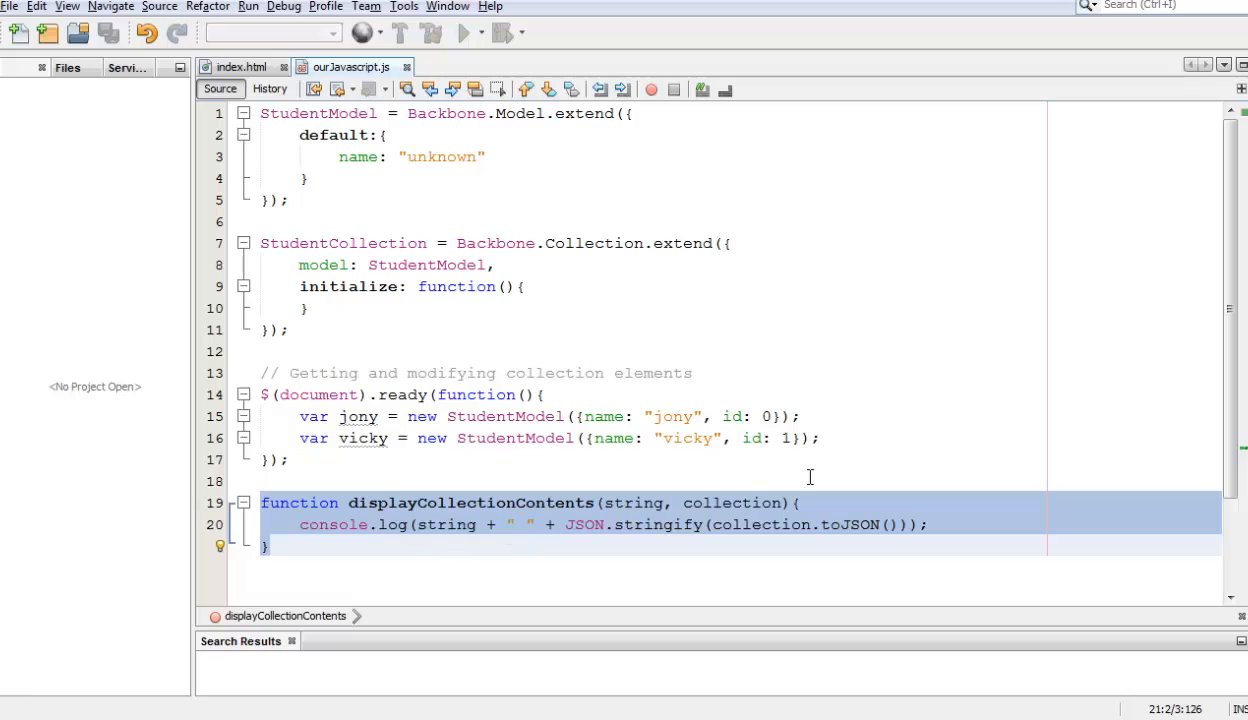
{"action": "left_click", "coordinate": [820, 438]}
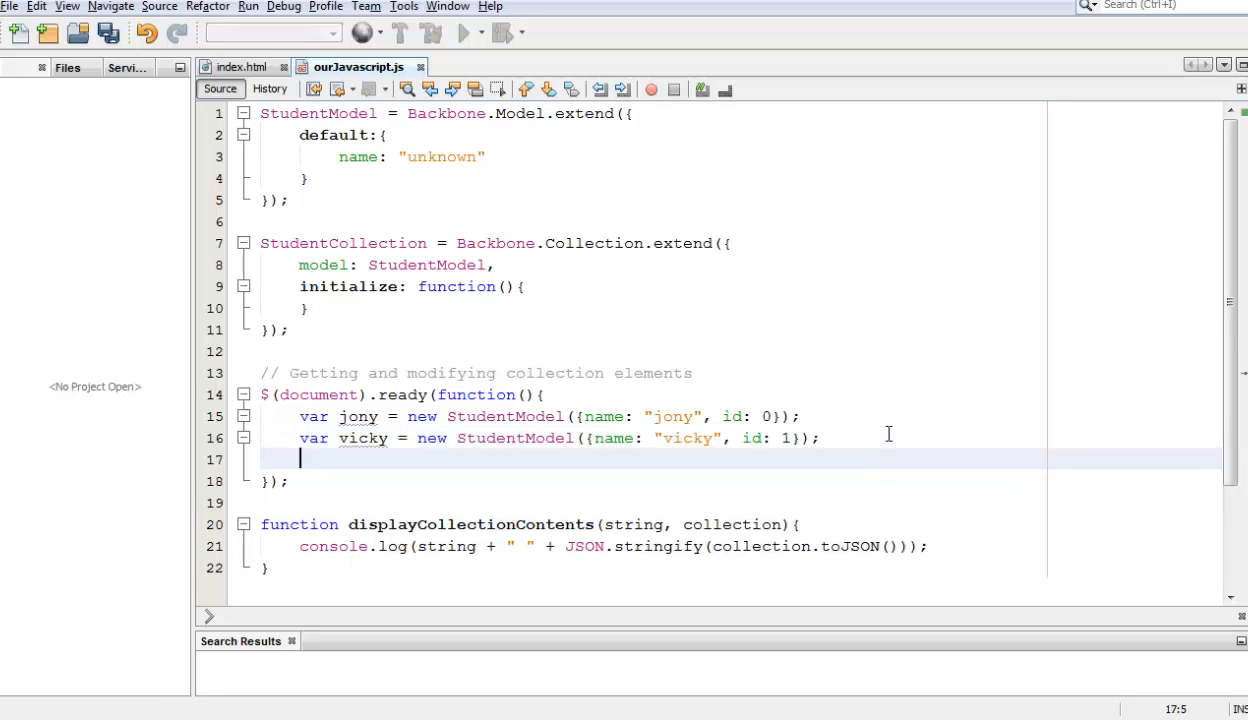
- Add var studen_group = new StudentCollection([jony, vicky]); inside the ready function
{"action": "type", "text": "var"}
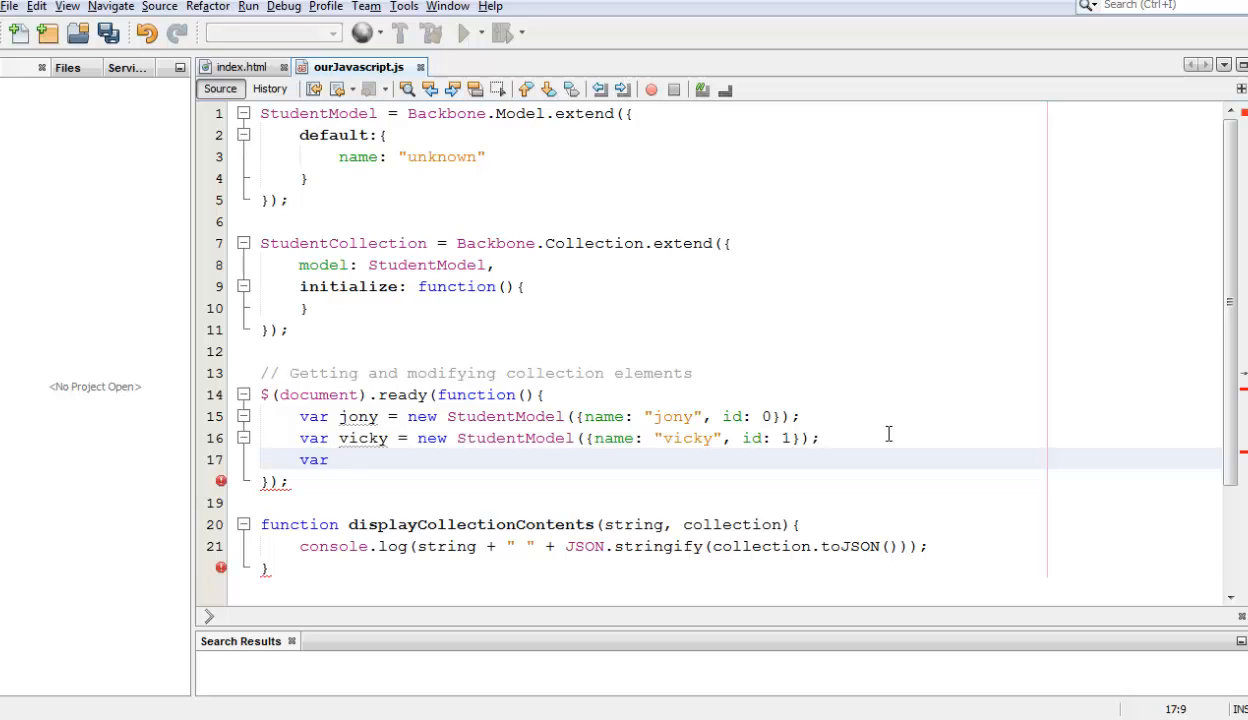
{"action": "type", "text": "class"}
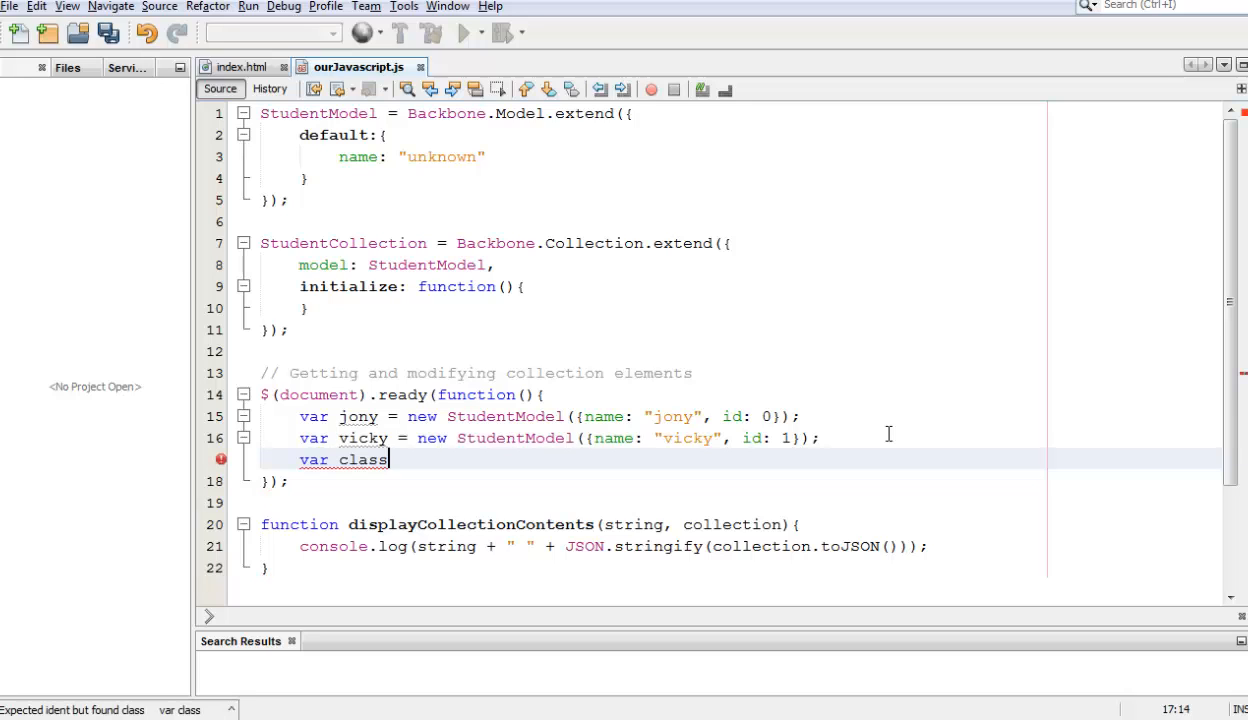
{"action": "key", "text": "Backspace"}
{"action": "type", "text": "tu"}
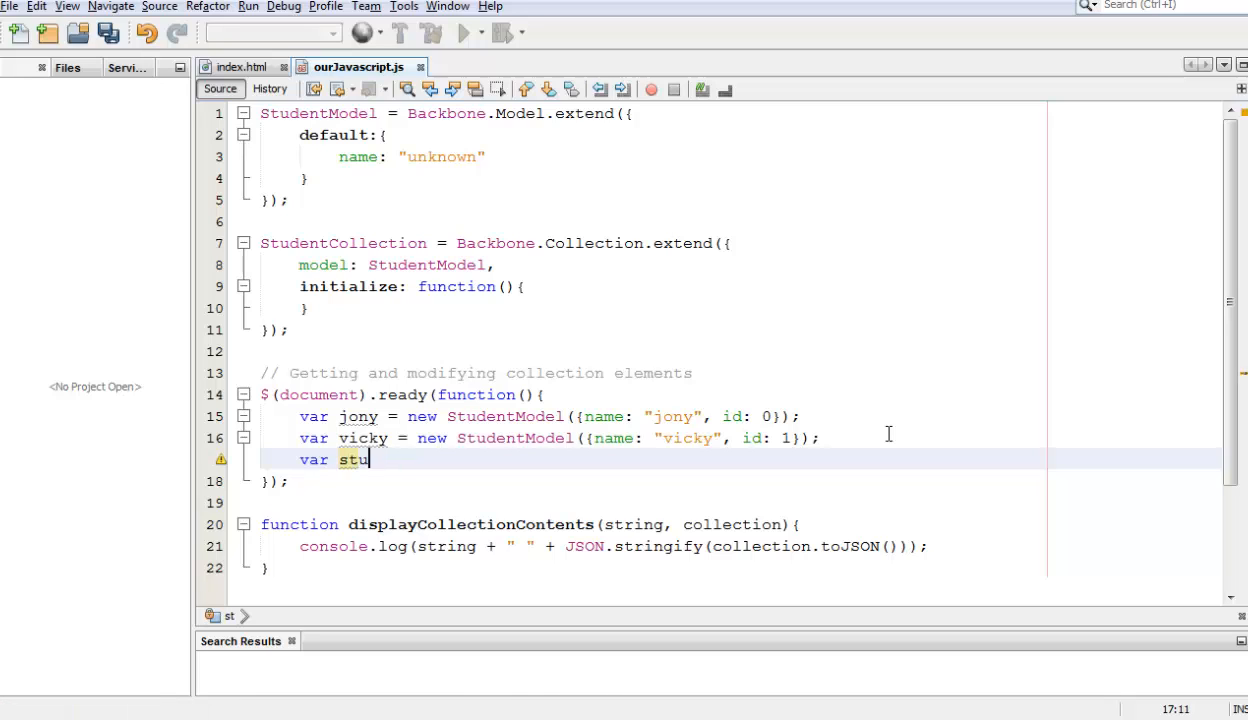
{"action": "type", "text": "denGroup"}
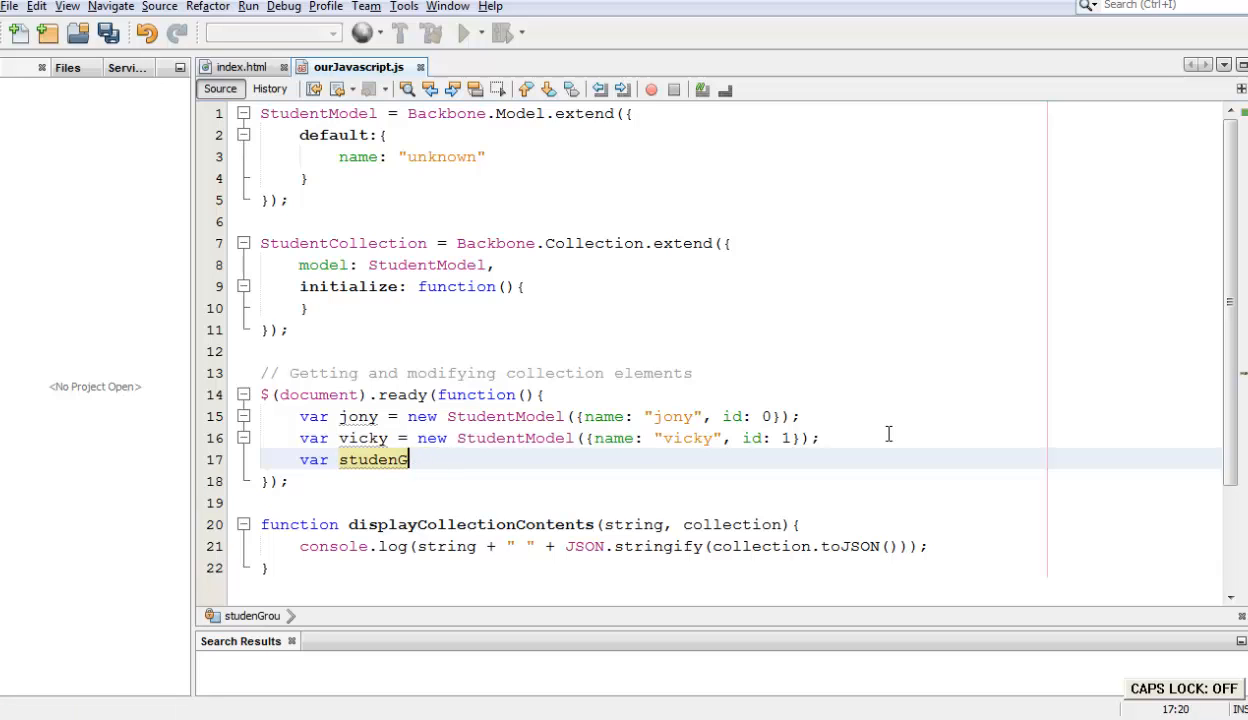
{"action": "type", "text": "_group ="}
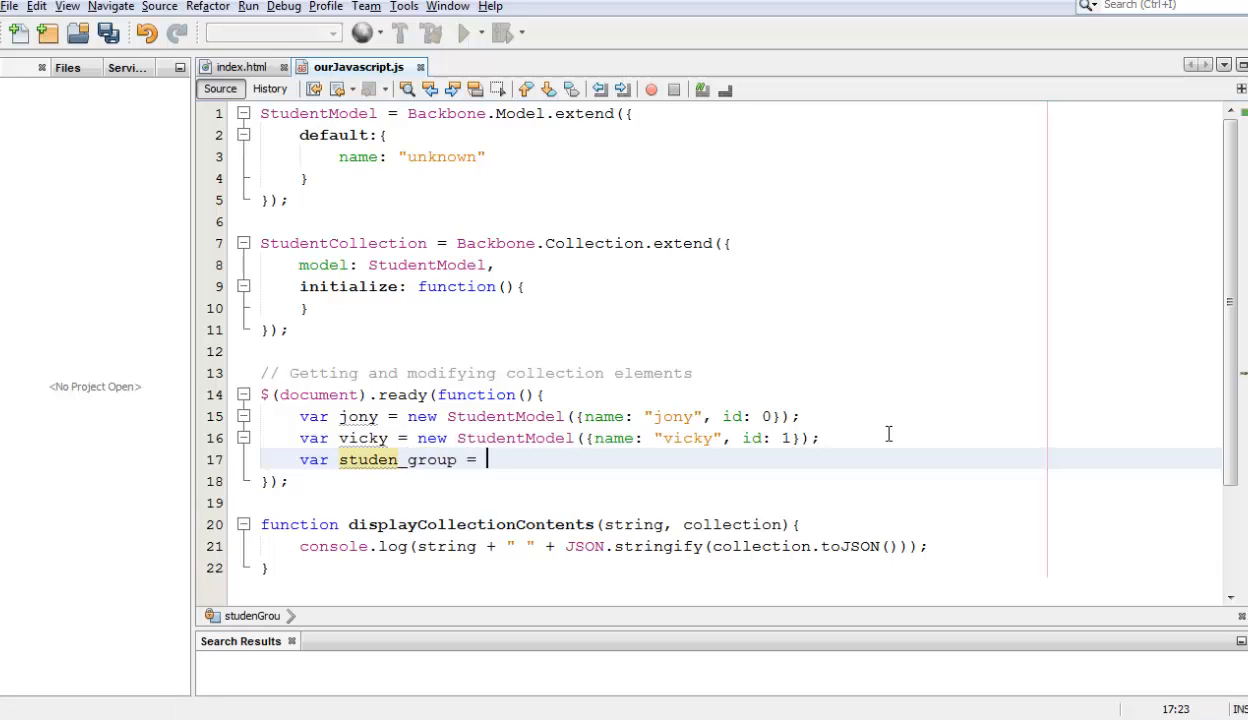
{"action": "type", "text": "new S"}
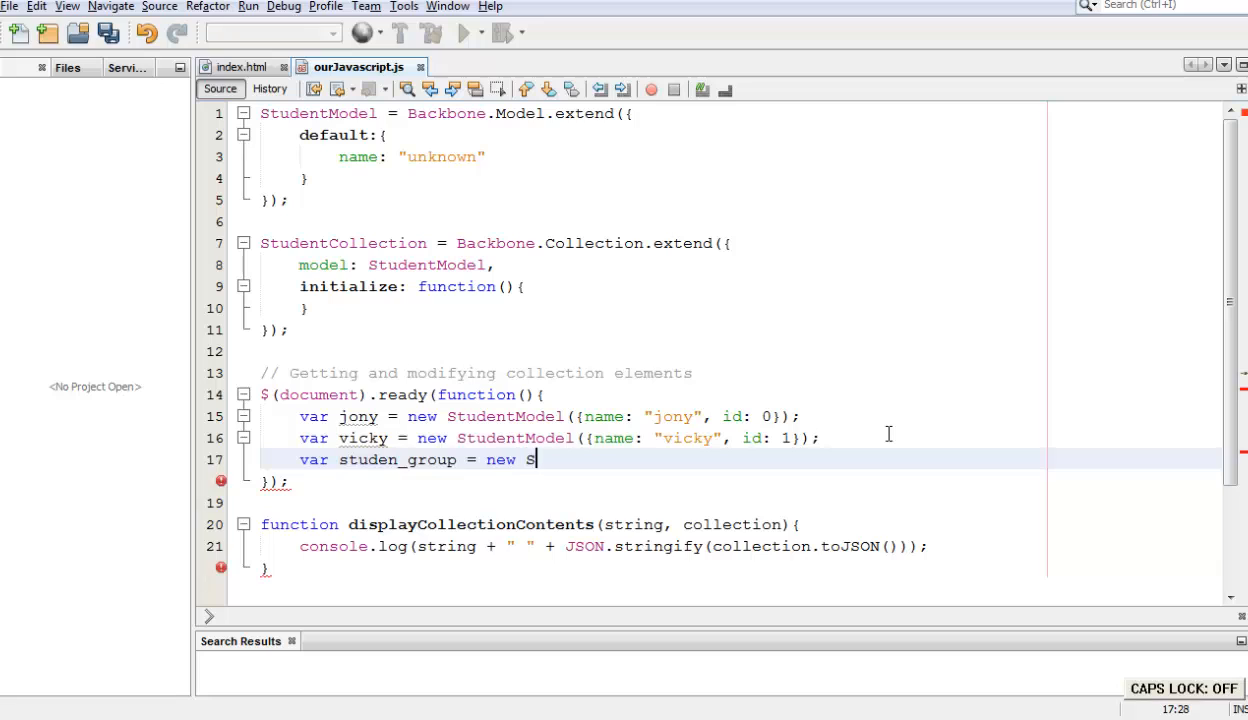
{"action": "type", "text": "tudentCollection();"}
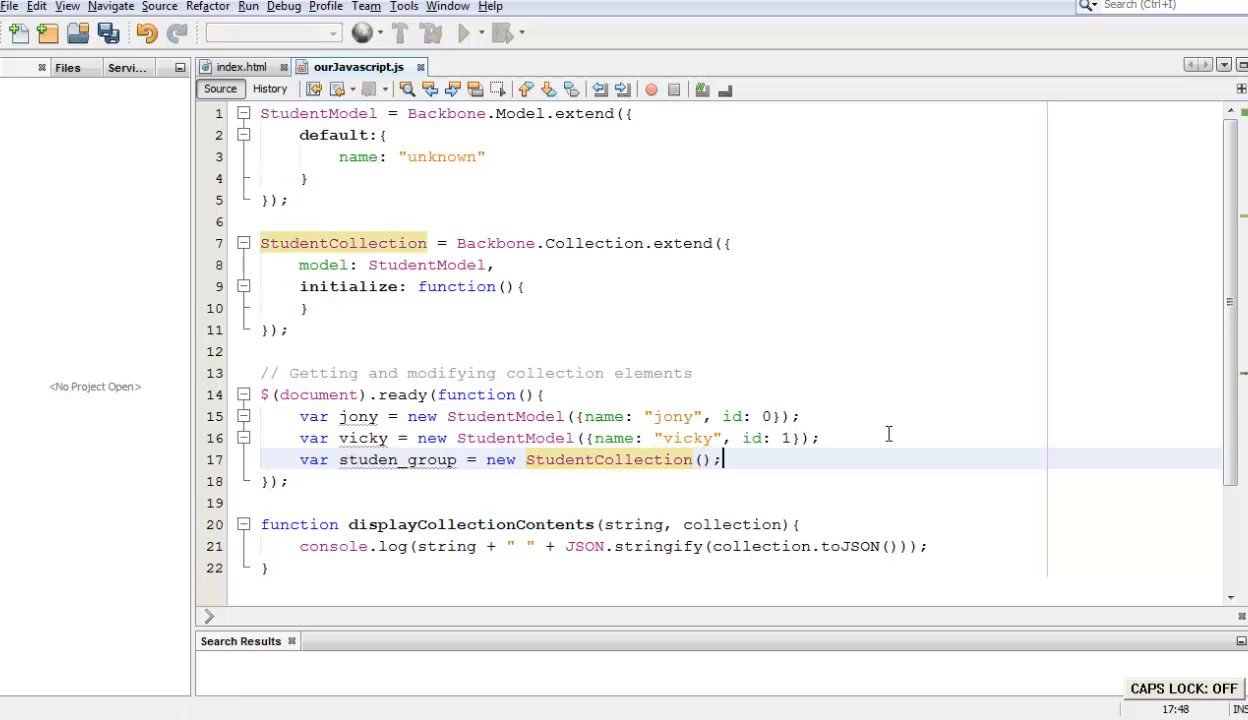
{"action": "type", "text": "{}"}
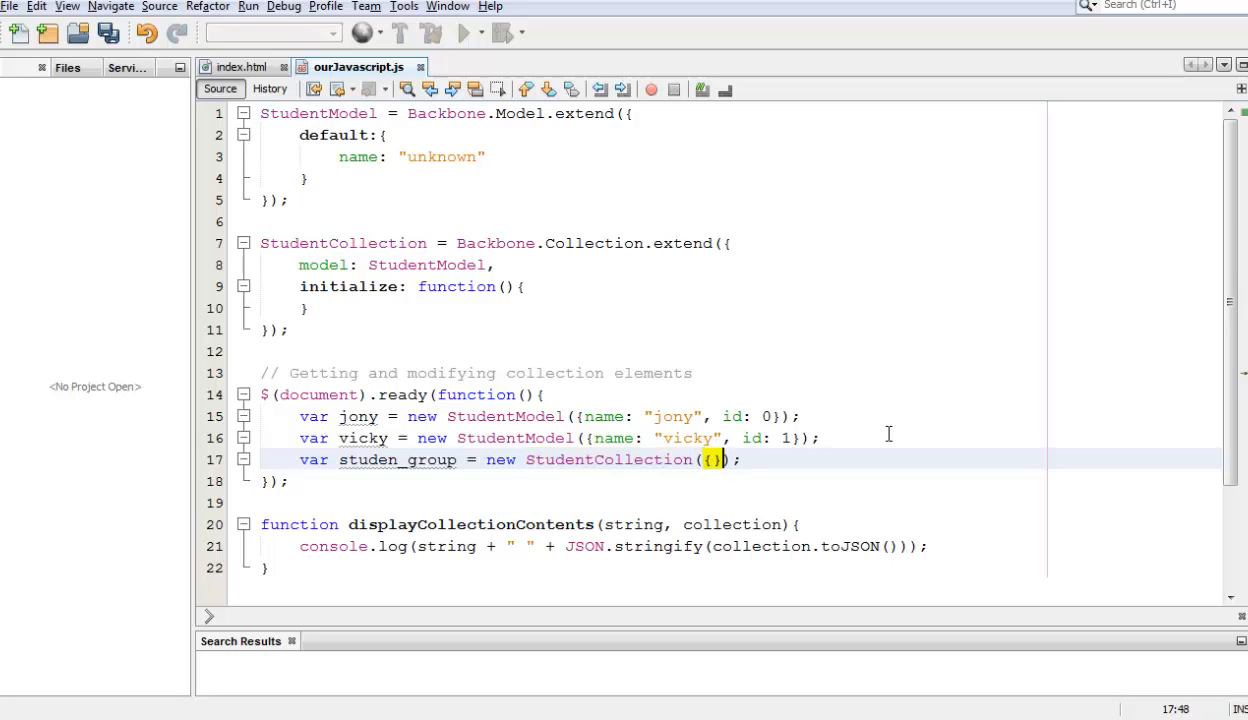
{"action": "type", "text": "[]"}
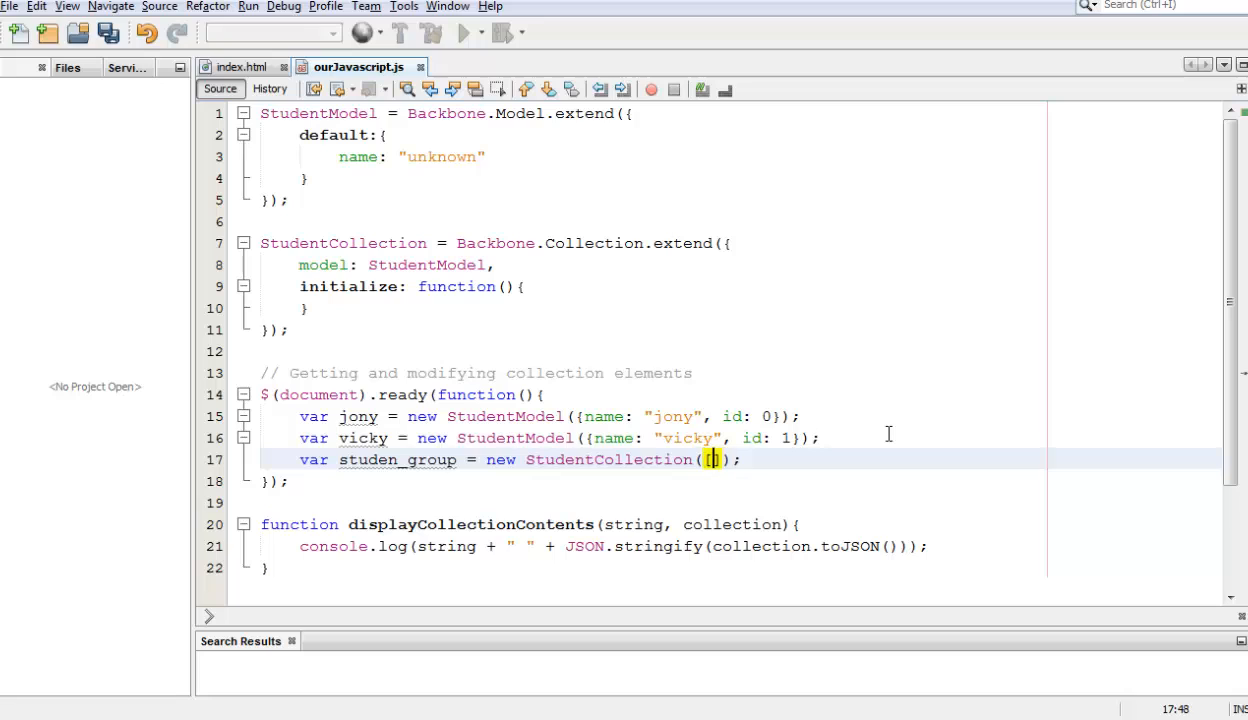
{"action": "type", "text": "jony"}
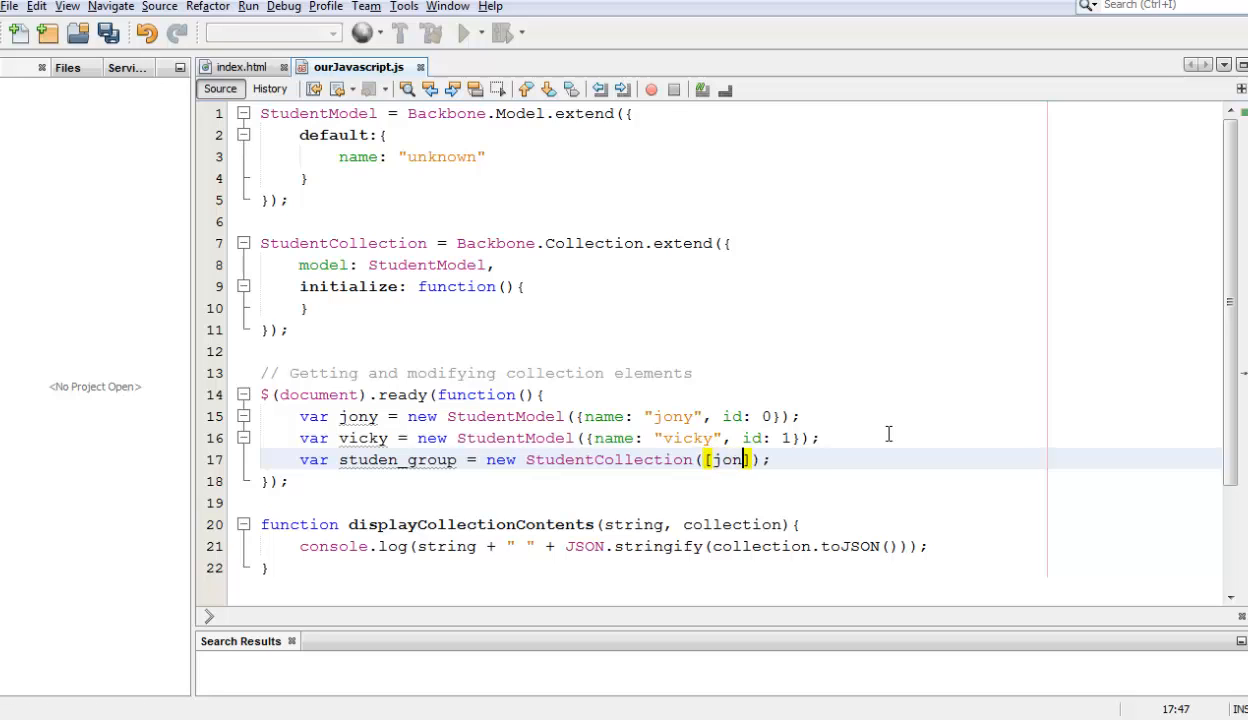
{"action": "type", "text": ", vicky"}
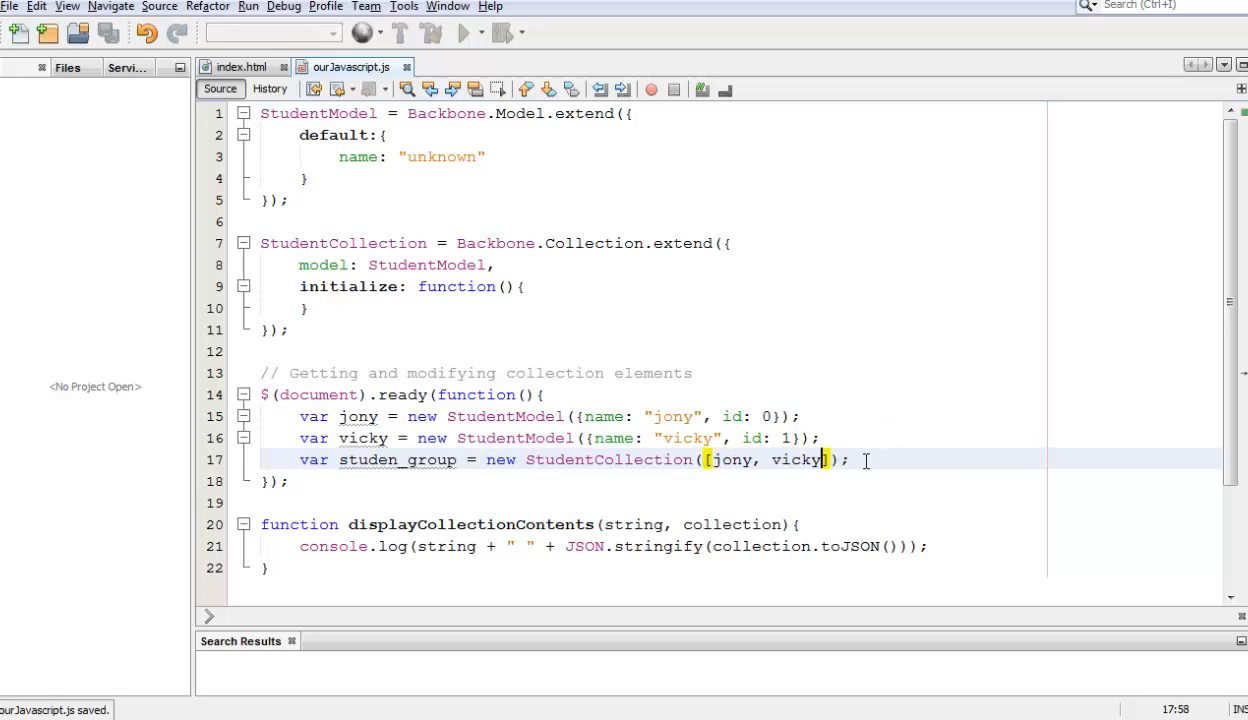
{"action": "key", "text": "enter"}
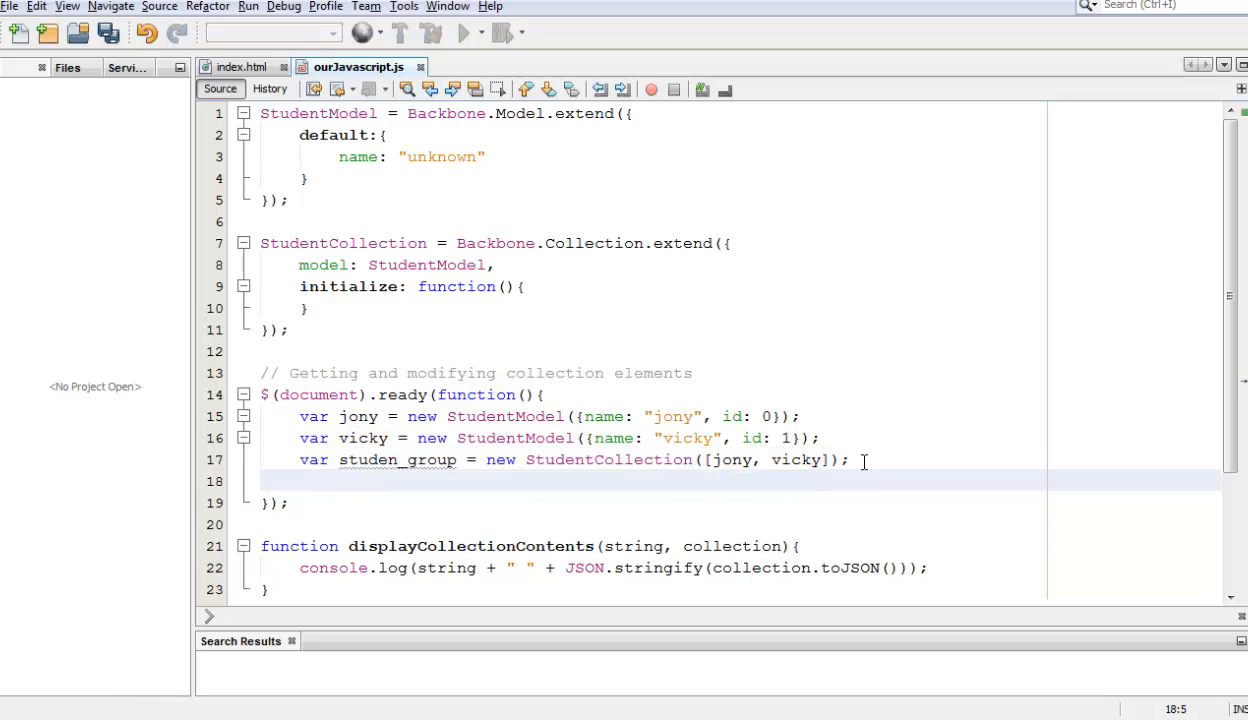
- Correct the variable name to student_group
{"action": "left_click", "coordinate": [400, 458]}
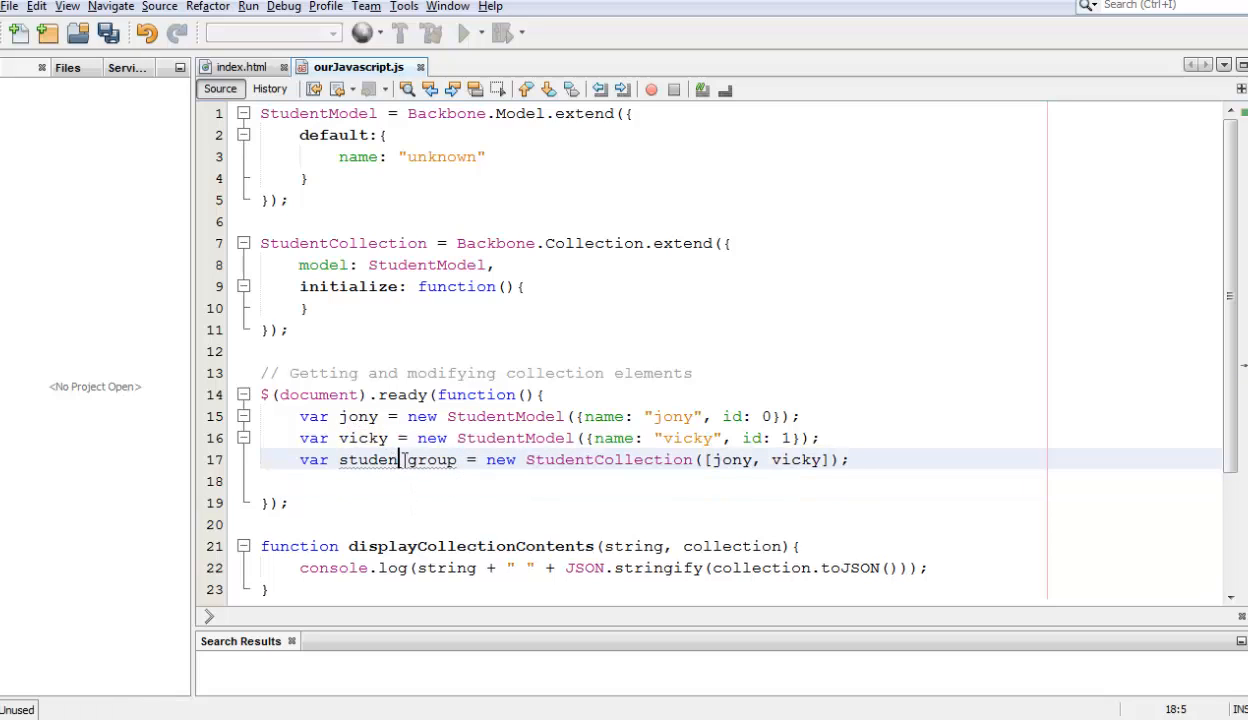
{"action": "type", "text": "_"}
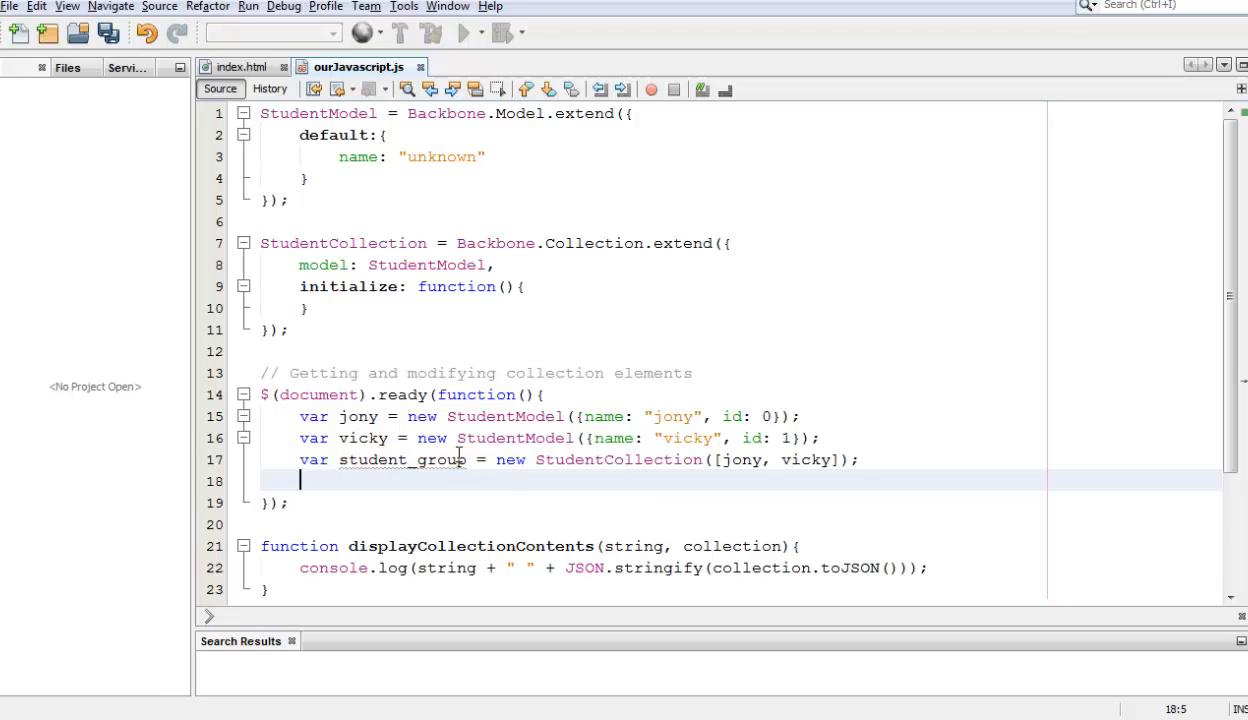
- Write student_group.get(0) on the new line, passing jony's id 0
{"action": "double_click", "coordinate": [402, 458]}
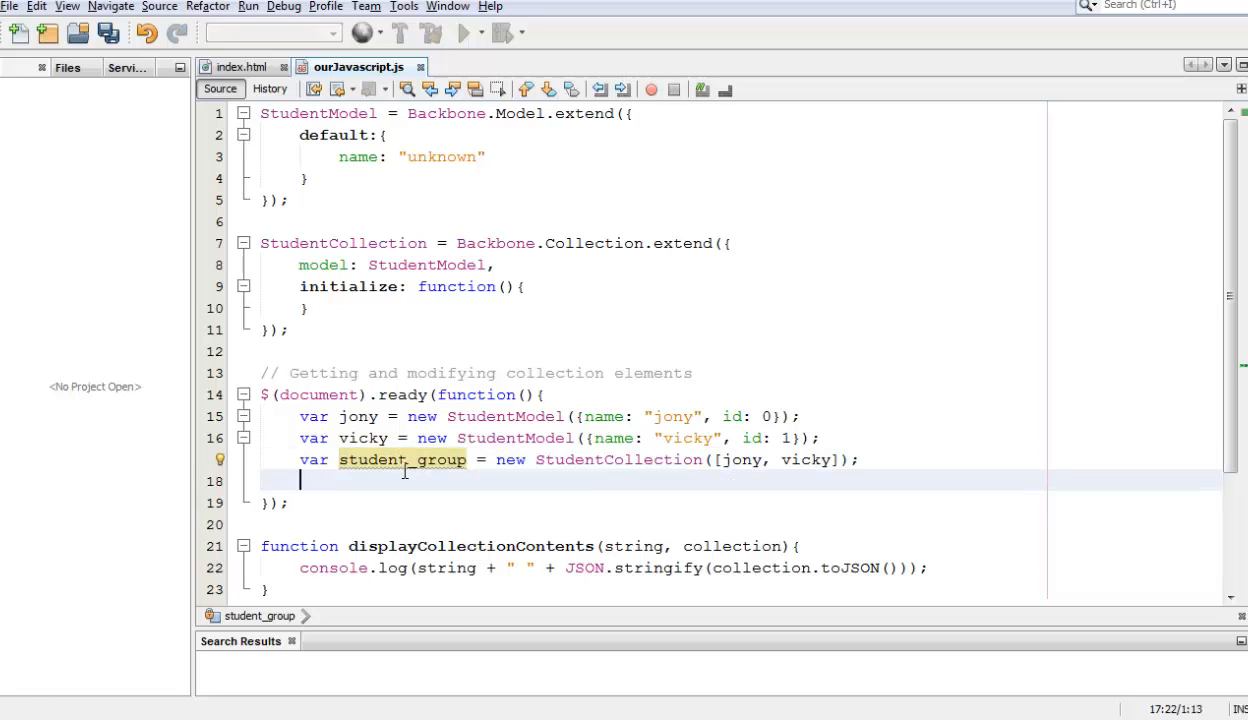
{"action": "left_click", "coordinate": [592, 482]}
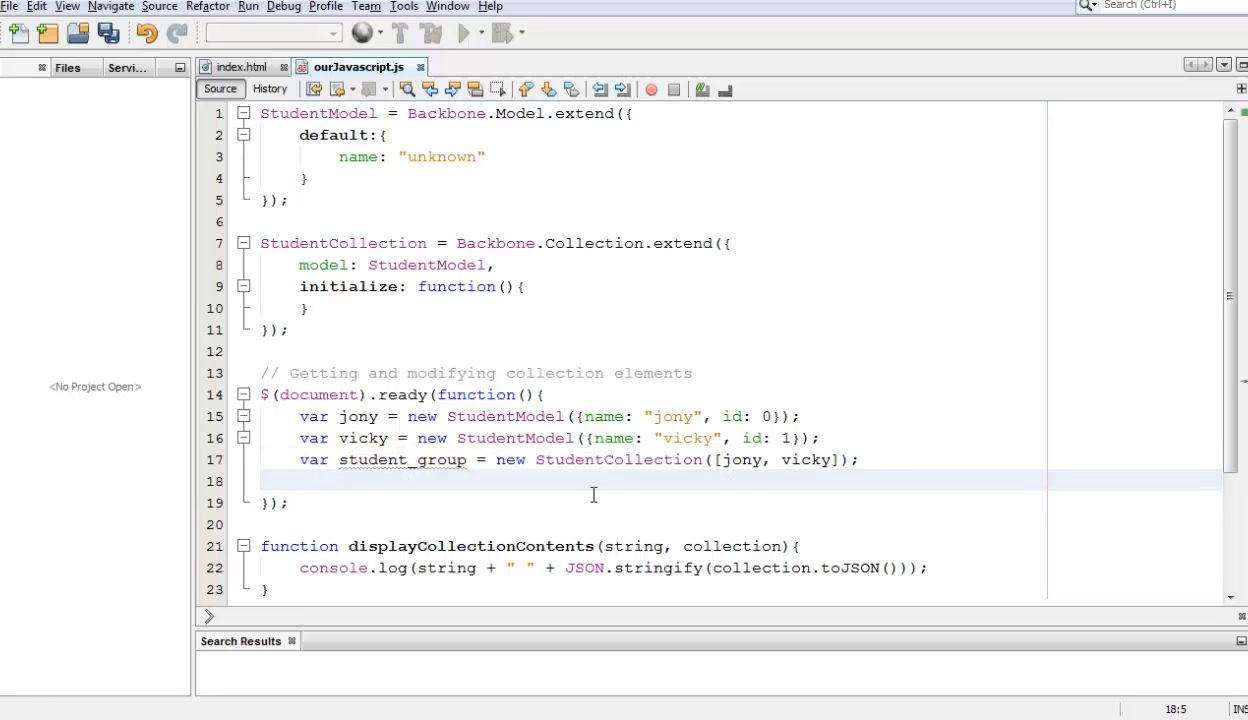
{"action": "type", "text": "student_group.get();"}
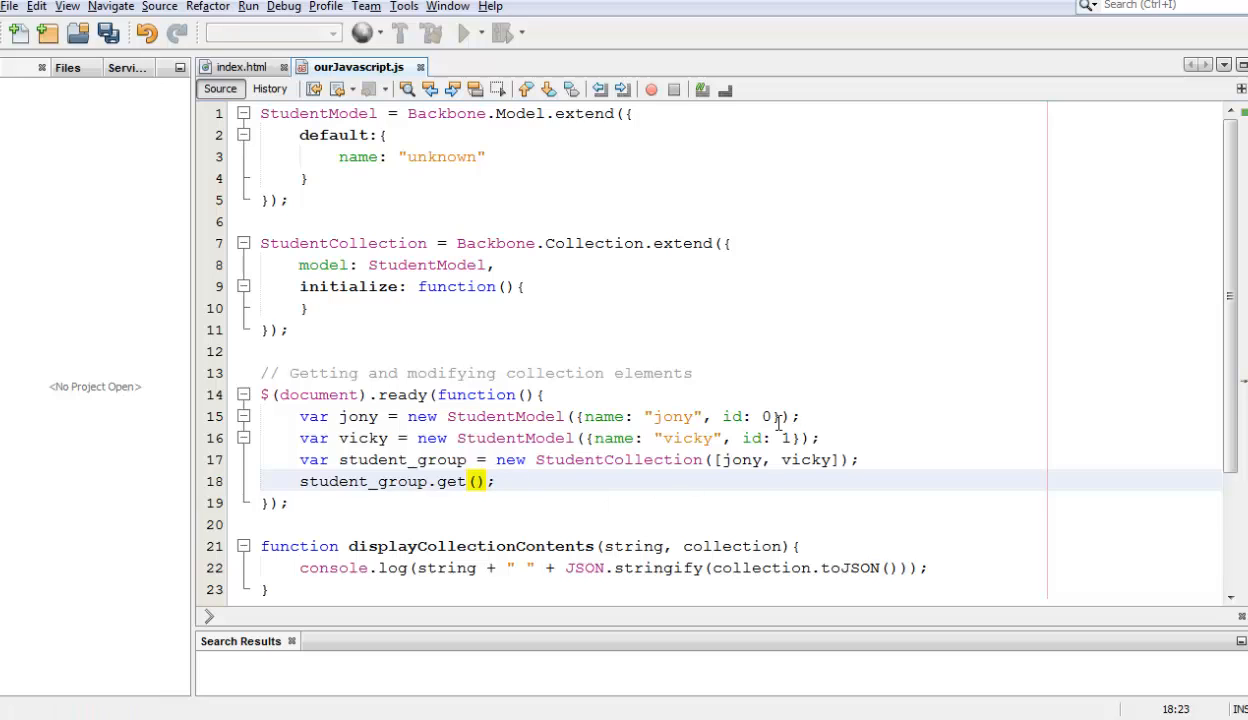
{"action": "left_click", "coordinate": [368, 416]}
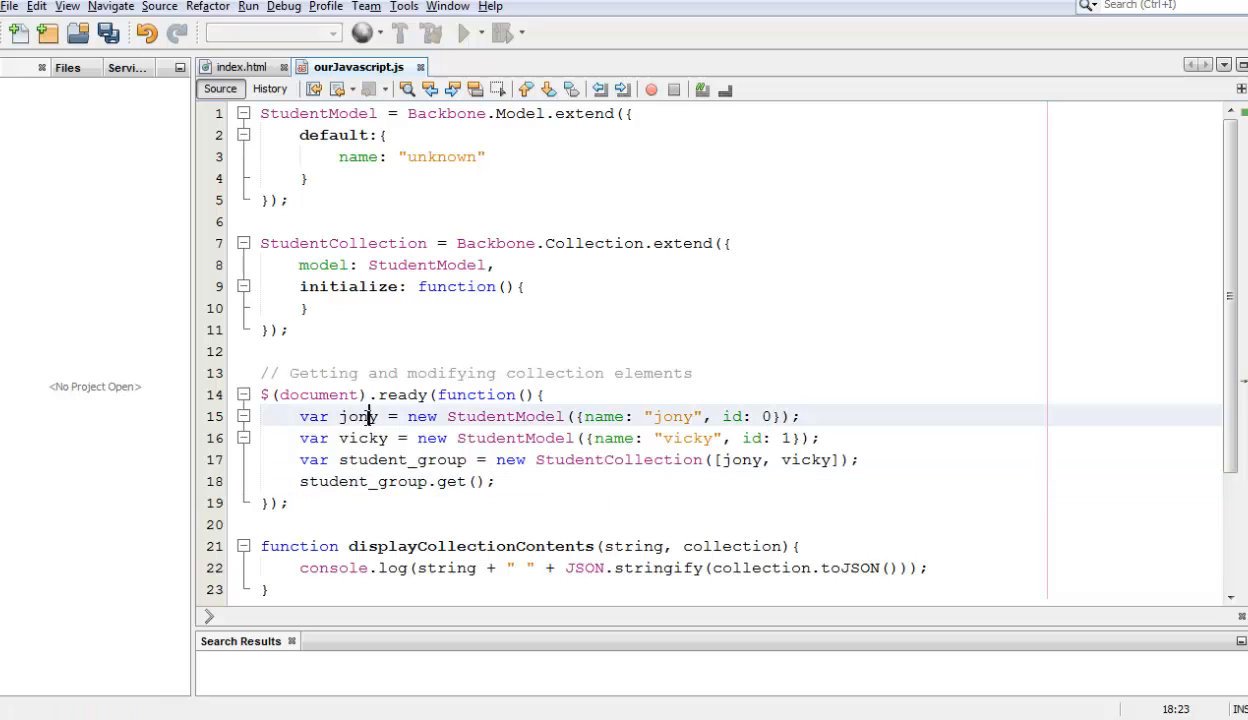
{"action": "double_click", "coordinate": [356, 416]}
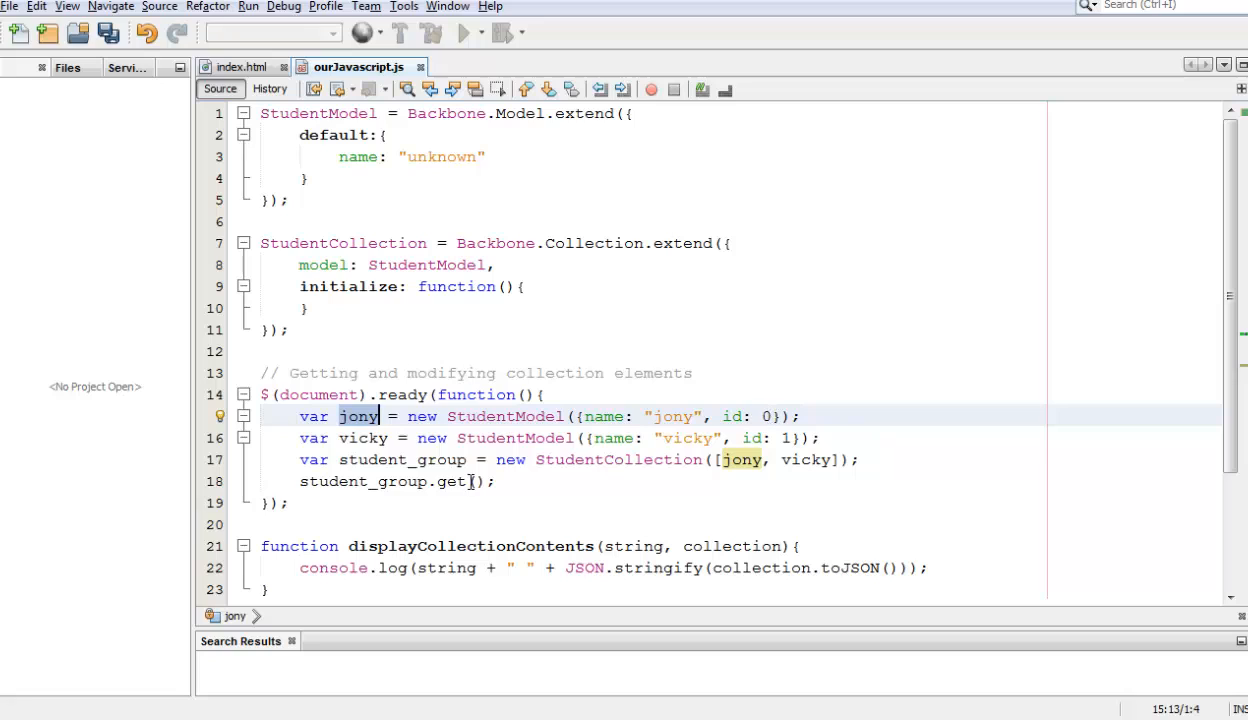
{"action": "left_click", "coordinate": [480, 480]}
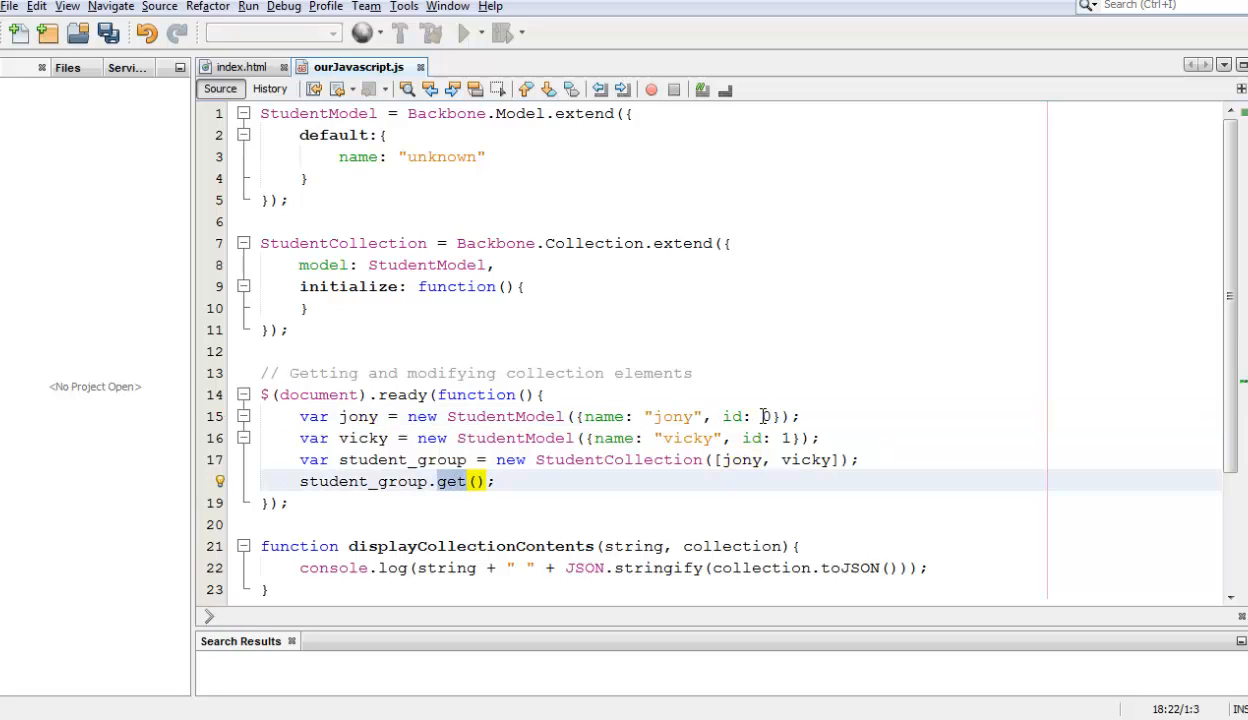
{"action": "left_click", "coordinate": [476, 480]}
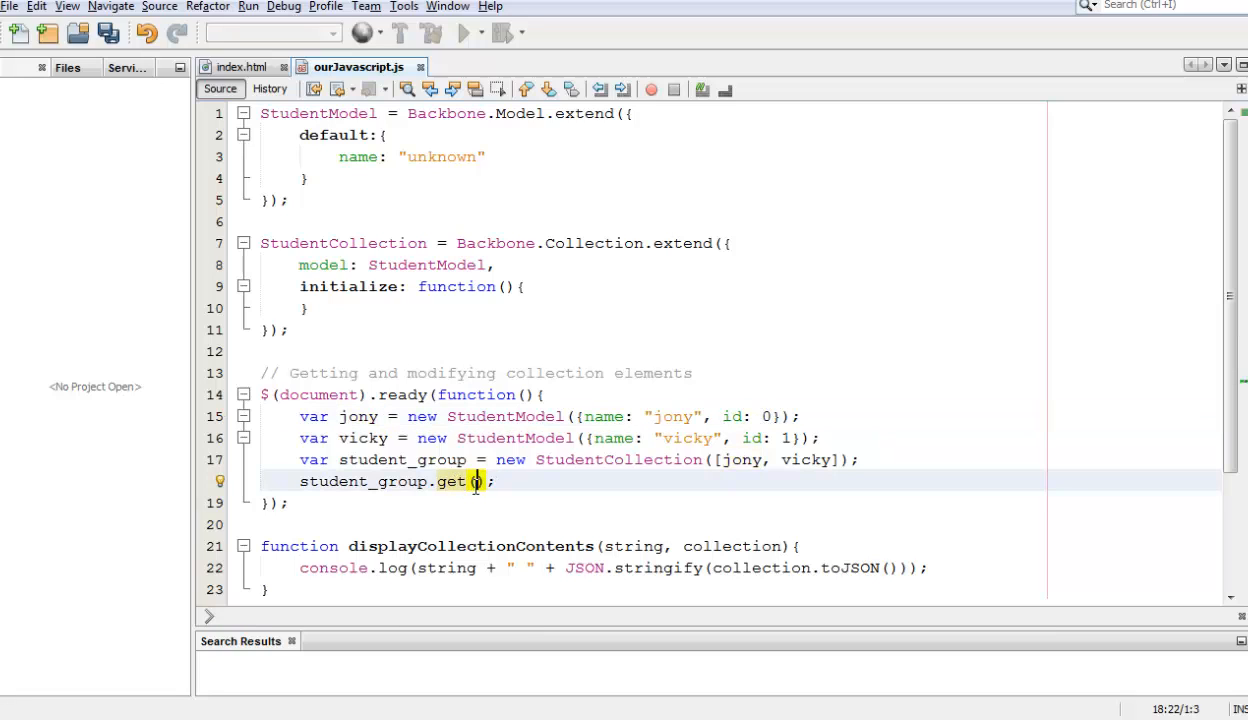
{"action": "type", "text": "0"}
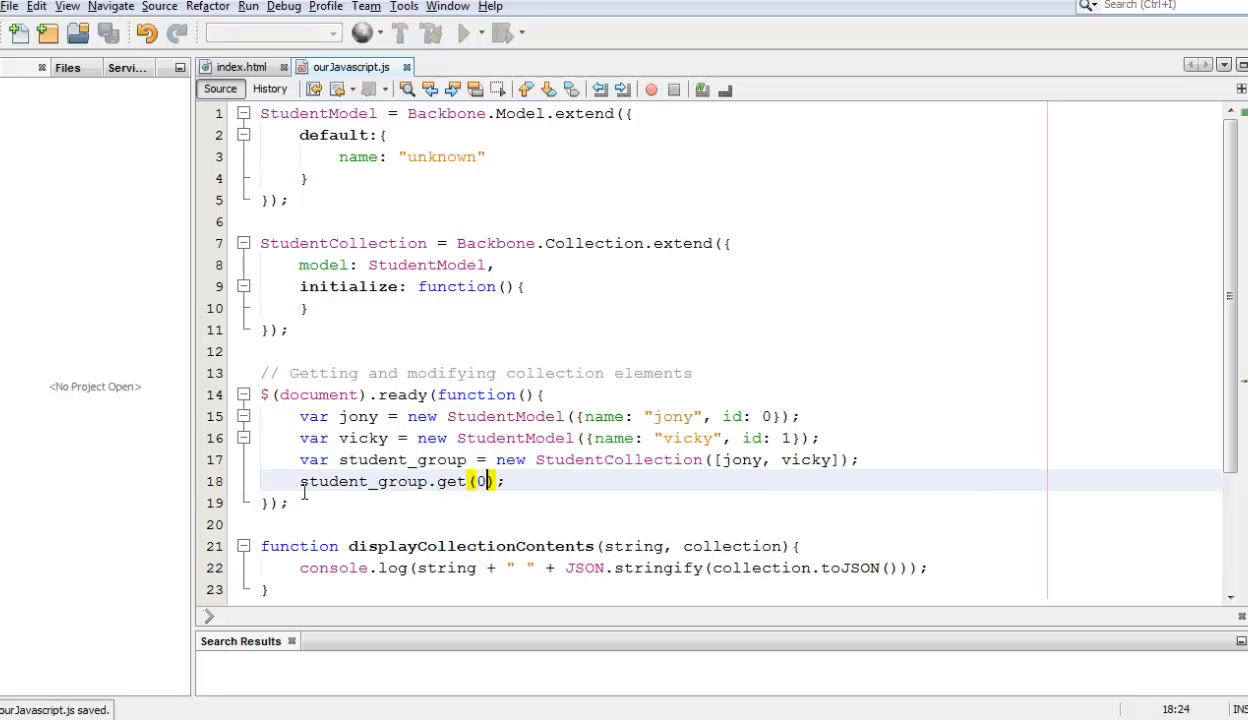
- Store the result in var student and leave a blank line after it
{"action": "type", "text": "var student ="}
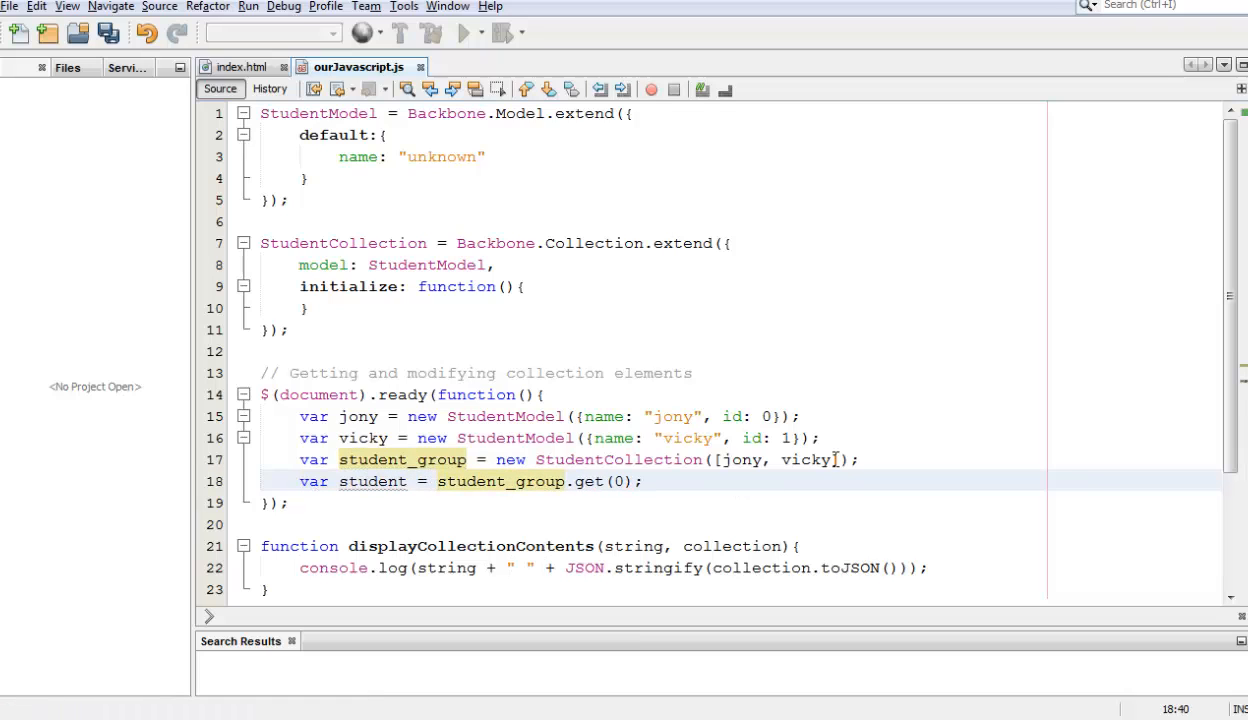
{"action": "key", "text": "enter"}
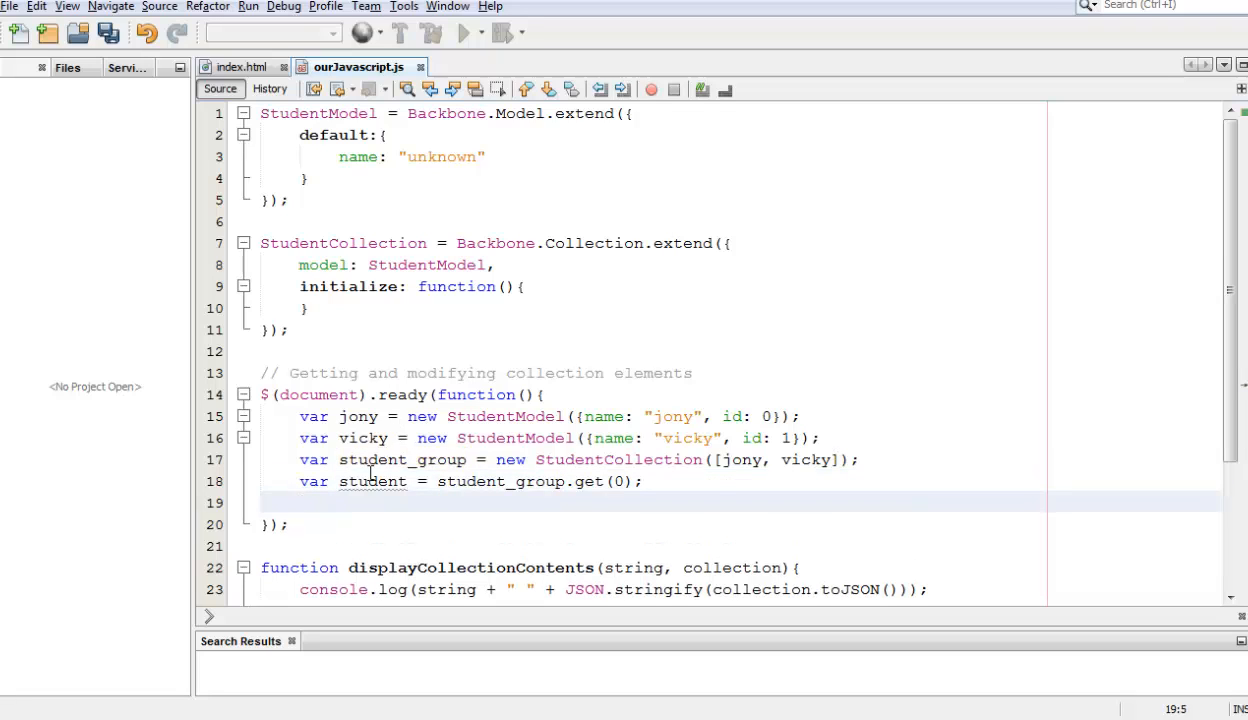
{"action": "double_click", "coordinate": [372, 480]}
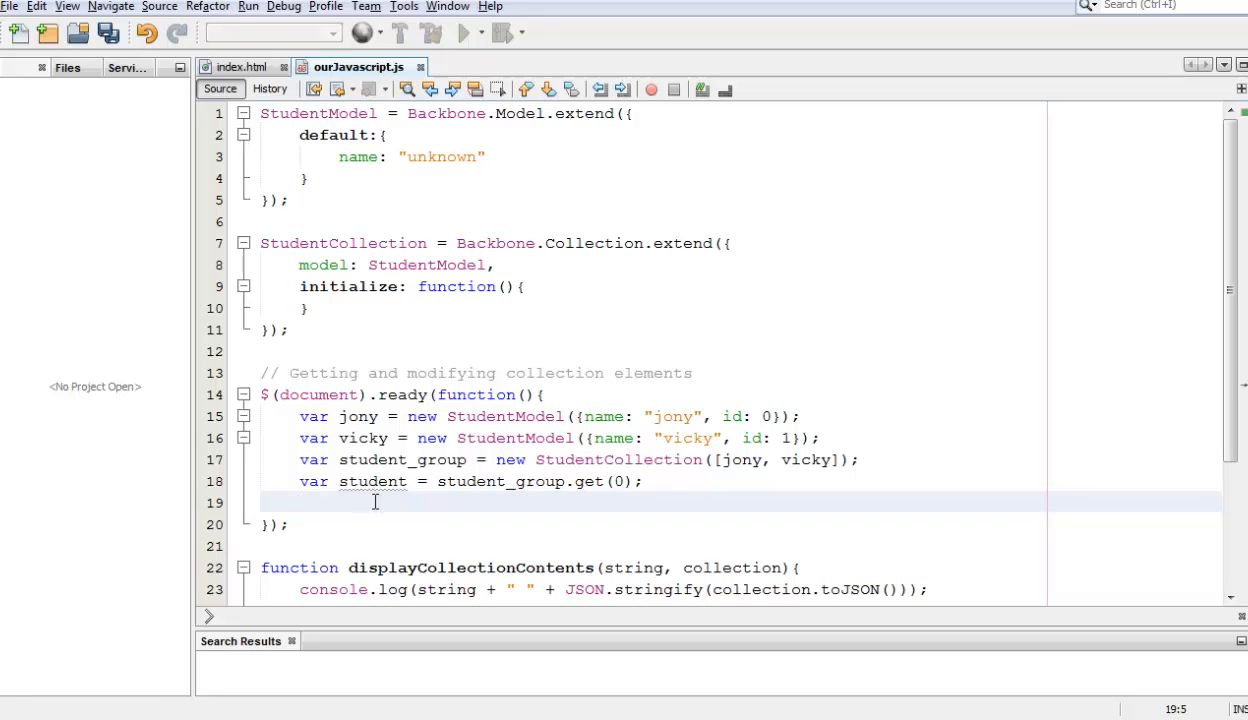
- Add student.set({name: "lopez"}); to rename the fetched student, and save
{"action": "type", "text": "s"}
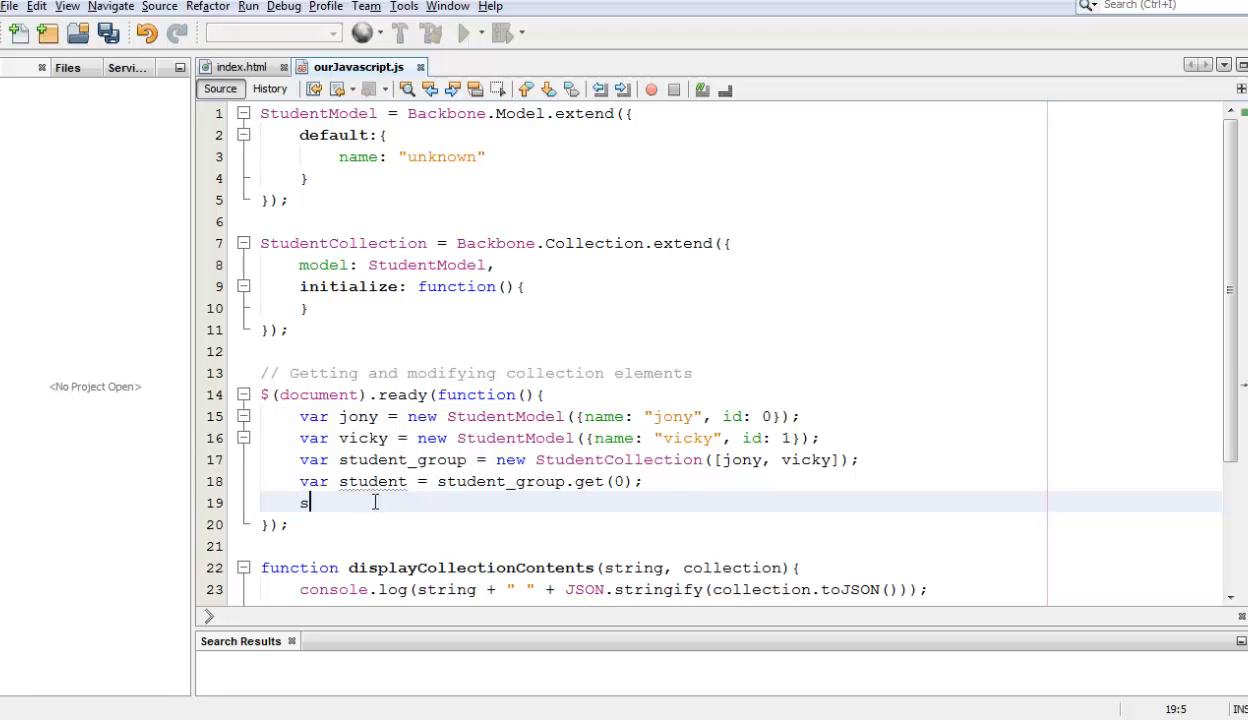
{"action": "type", "text": "tudent.set"}
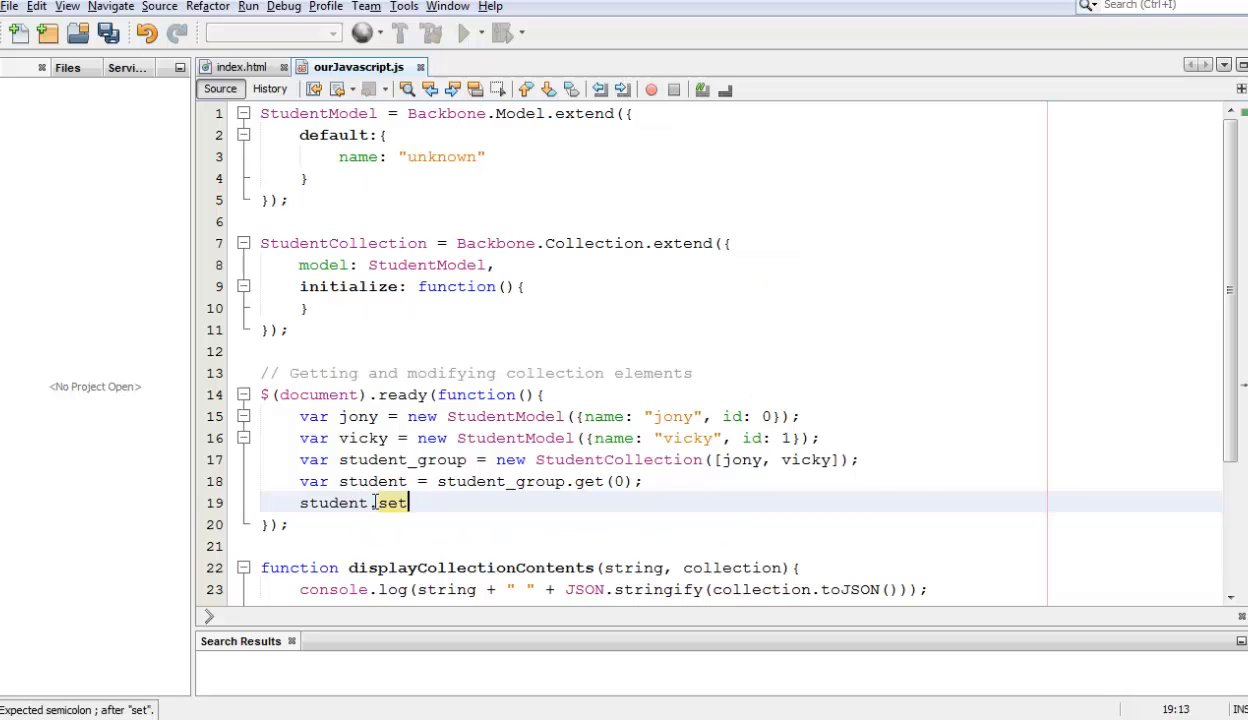
{"action": "type", "text": "({})"}
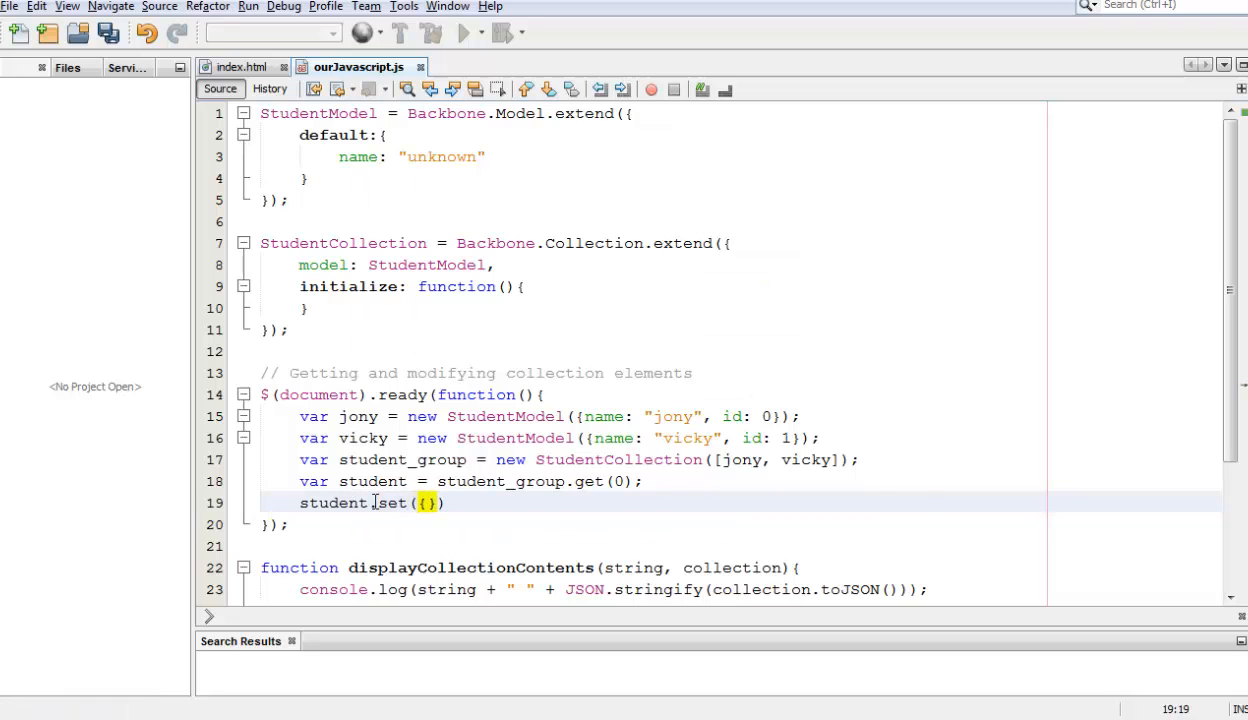
{"action": "type", "text": ";"}
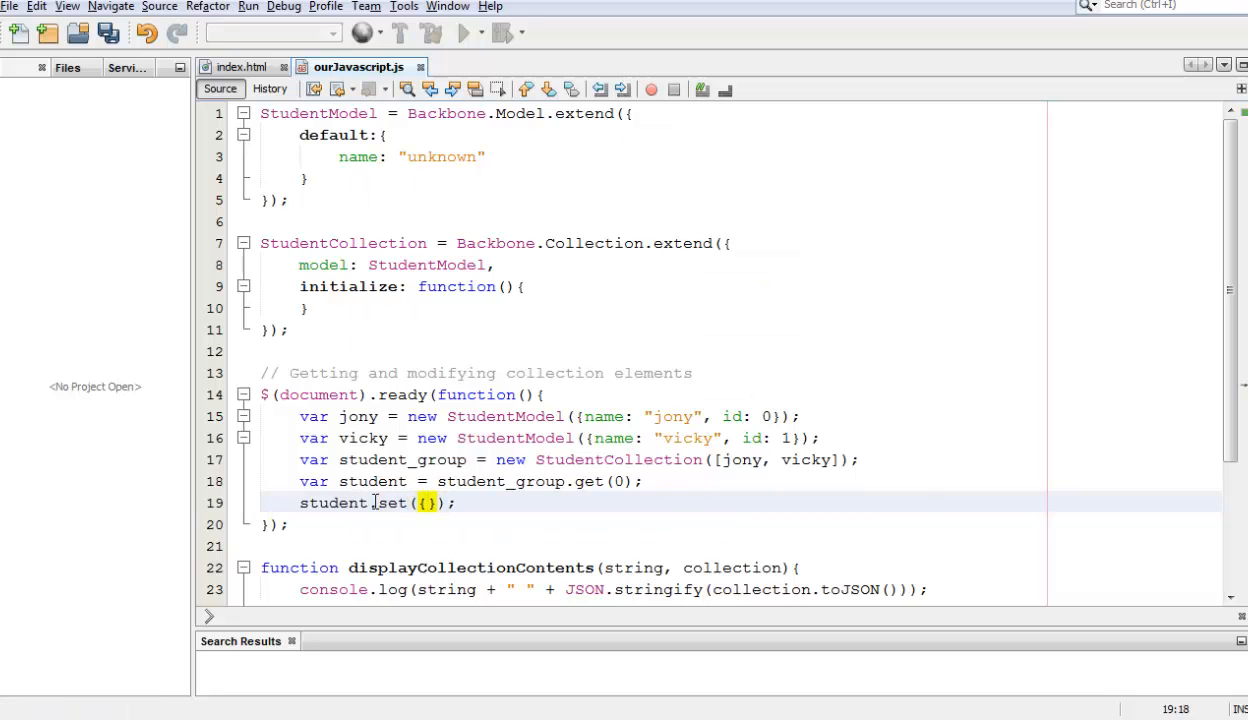
{"action": "type", "text": "name:"}
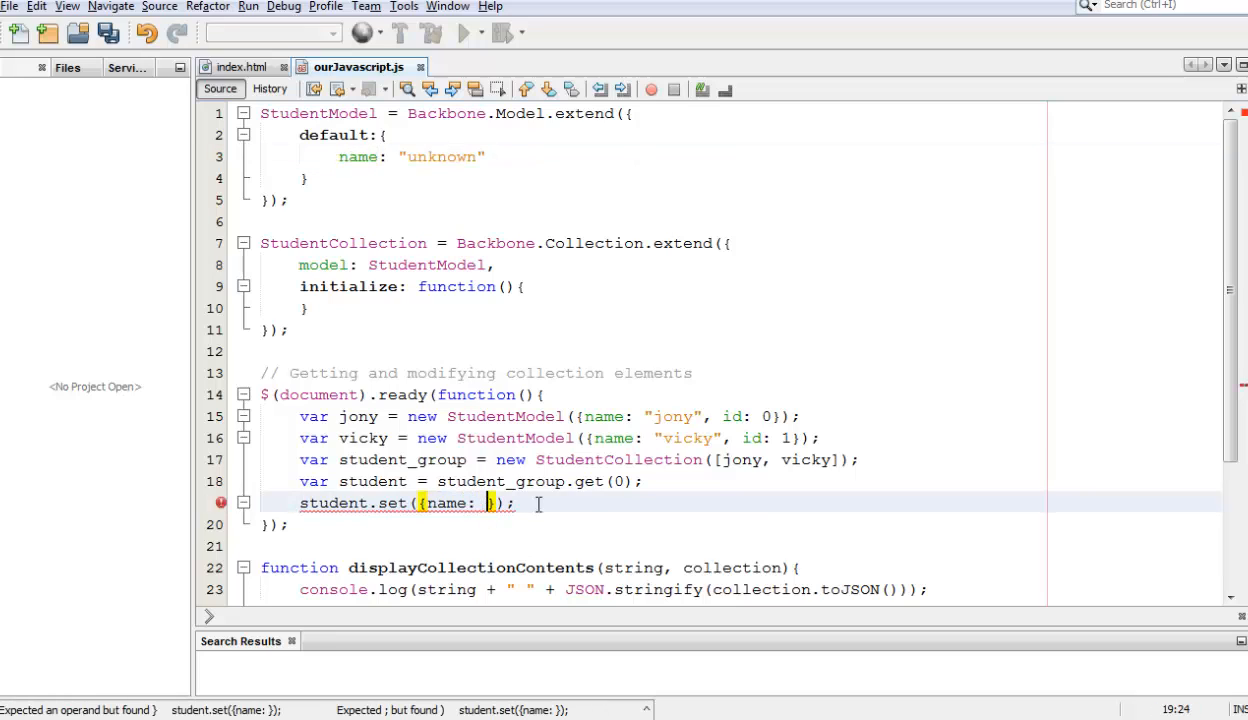
{"action": "type", "text": "\""}
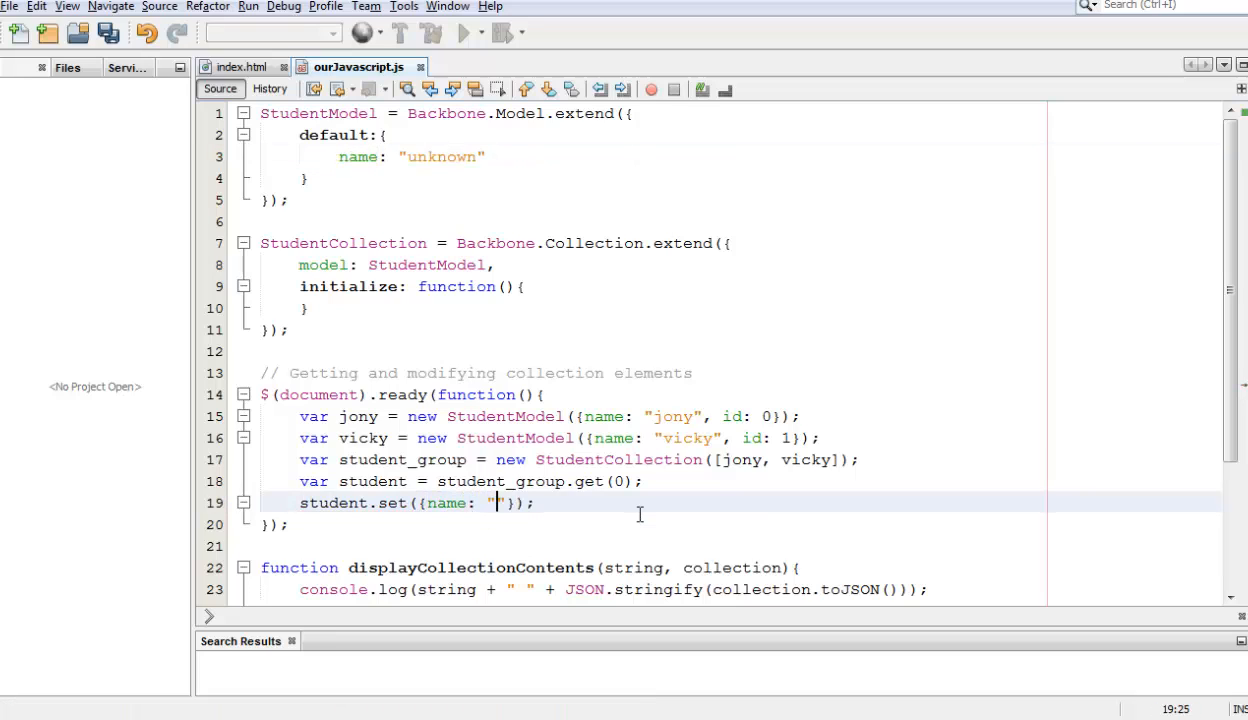
{"action": "type", "text": "lopez"}
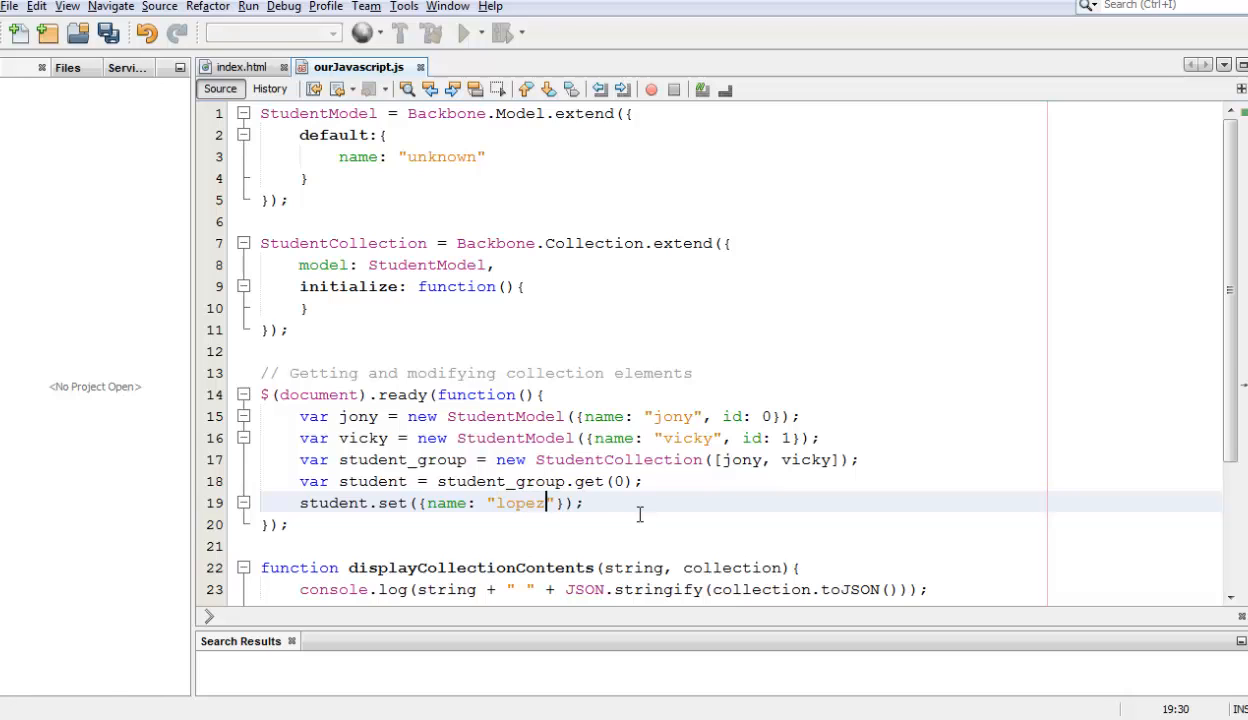
{"action": "key", "text": "ctrl+s"}
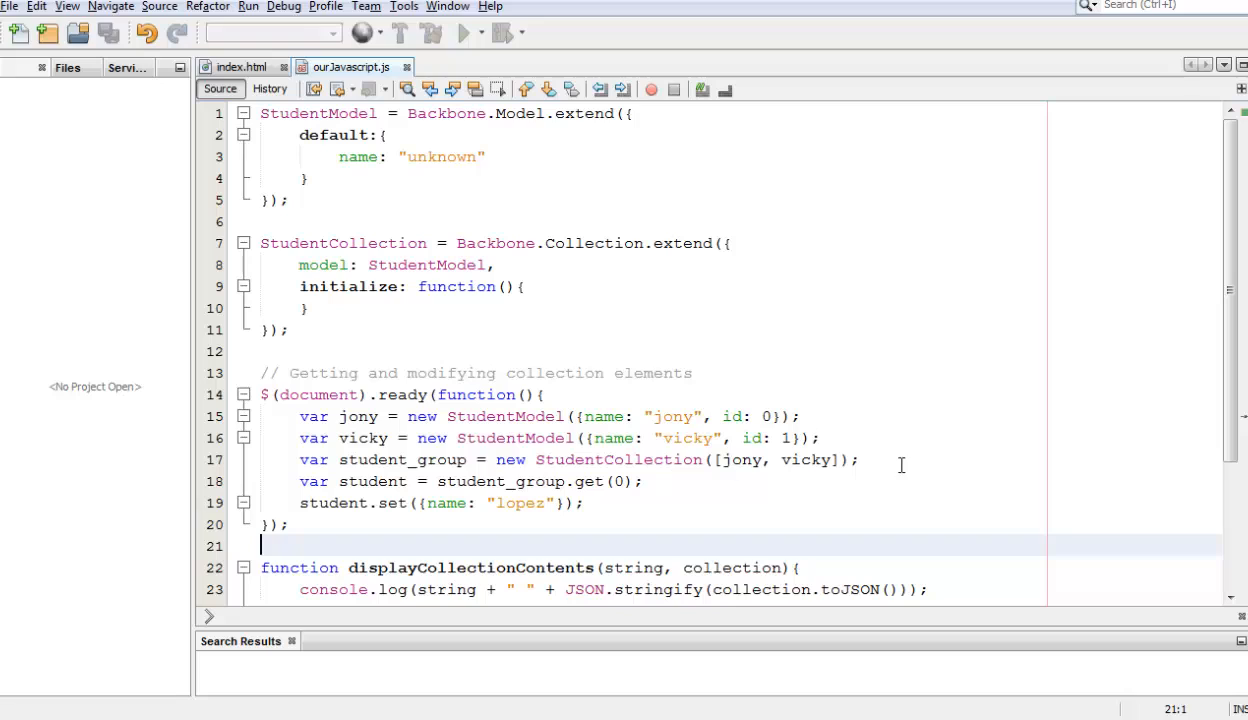
- Add displayCollectionContents("Before: " + student_group) right after creating the collection
{"action": "key", "text": "Return"}
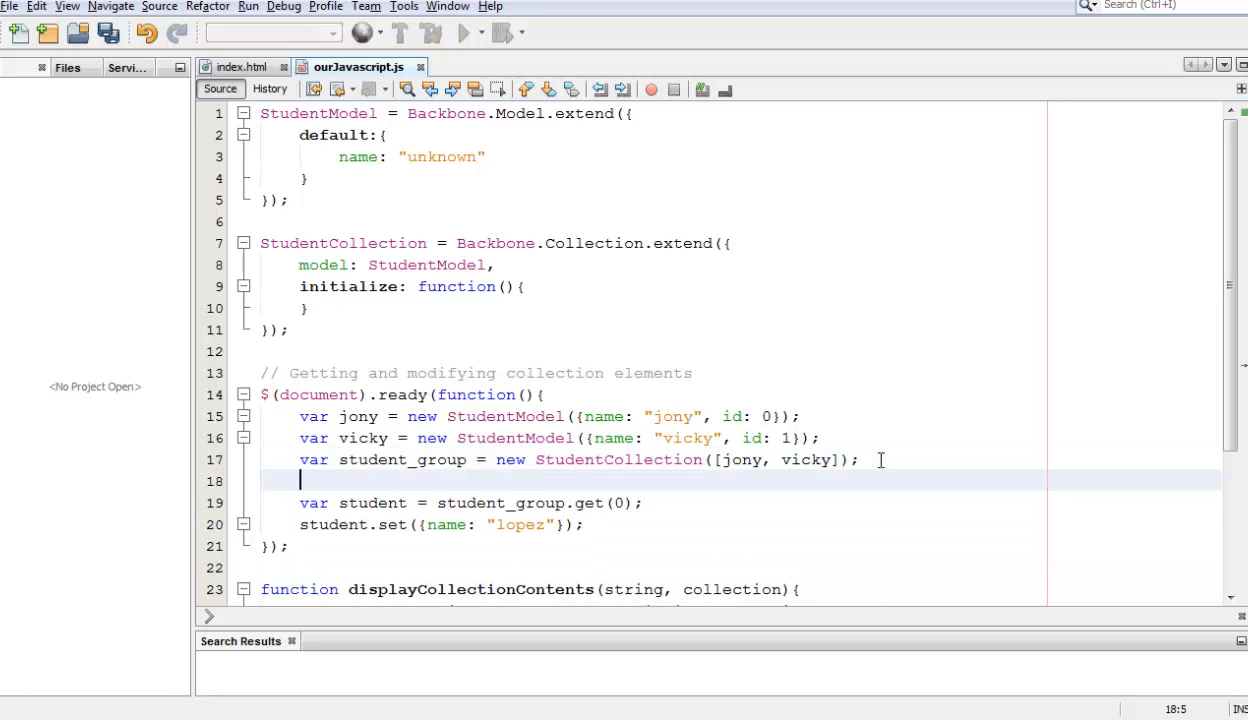
{"action": "mouse_move", "coordinate": [1236, 378]}
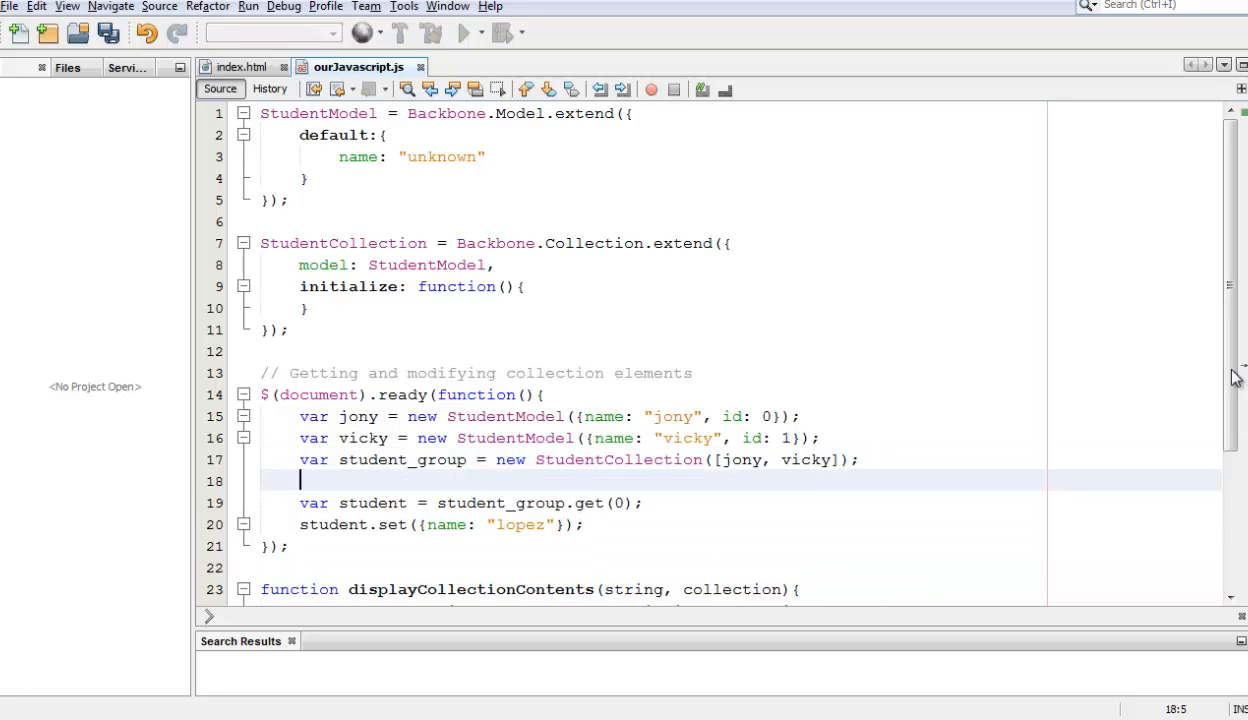
{"action": "scroll", "scroll_direction": "down", "scroll_amount": 3}
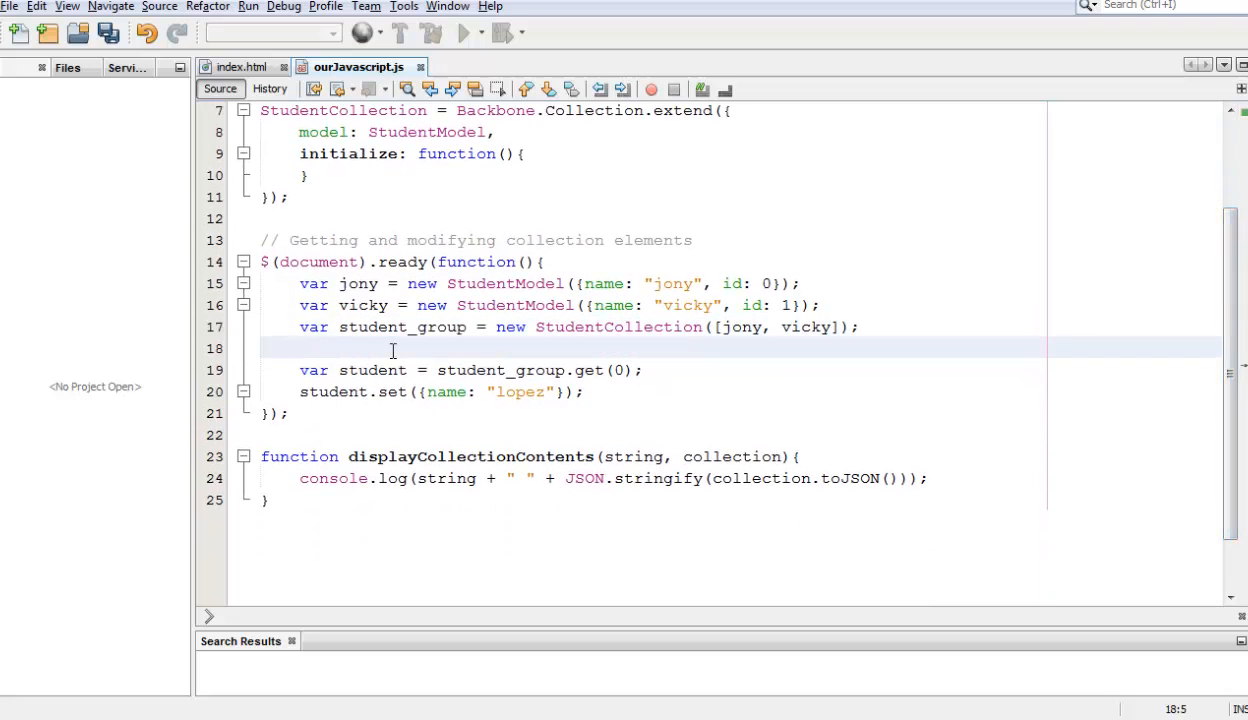
{"action": "type", "text": "displayC"}
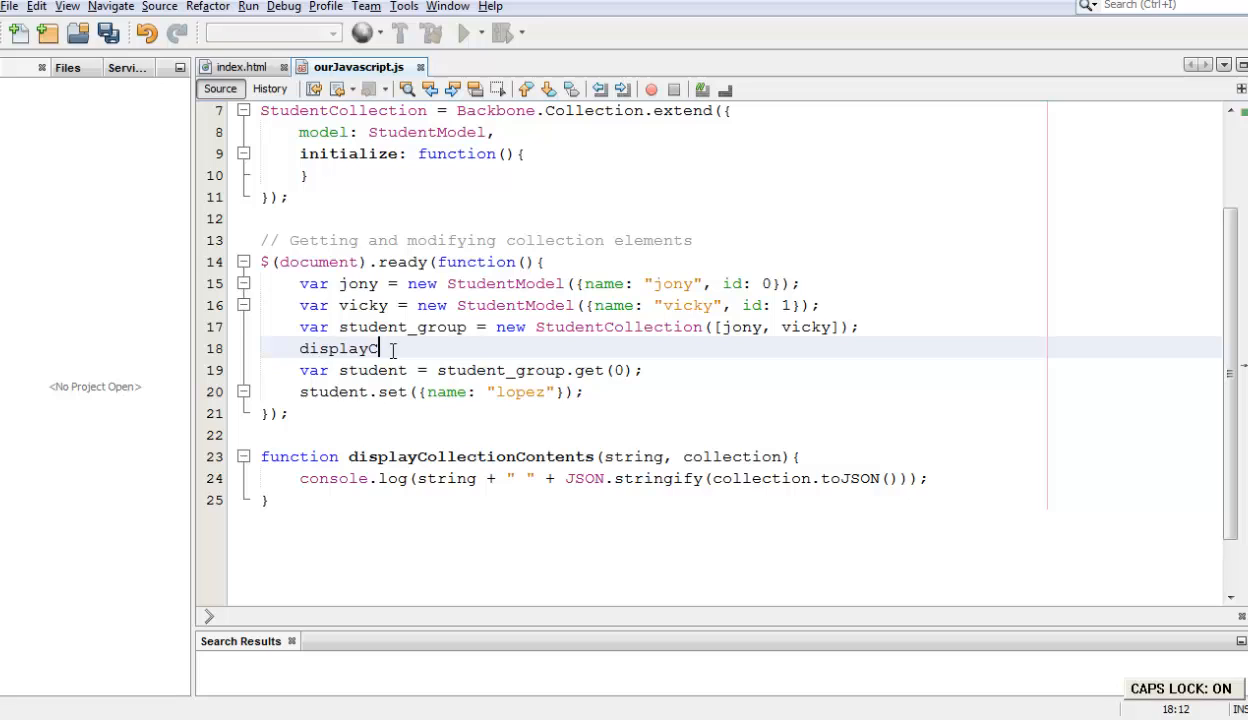
{"action": "type", "text": "ollectionContet"}
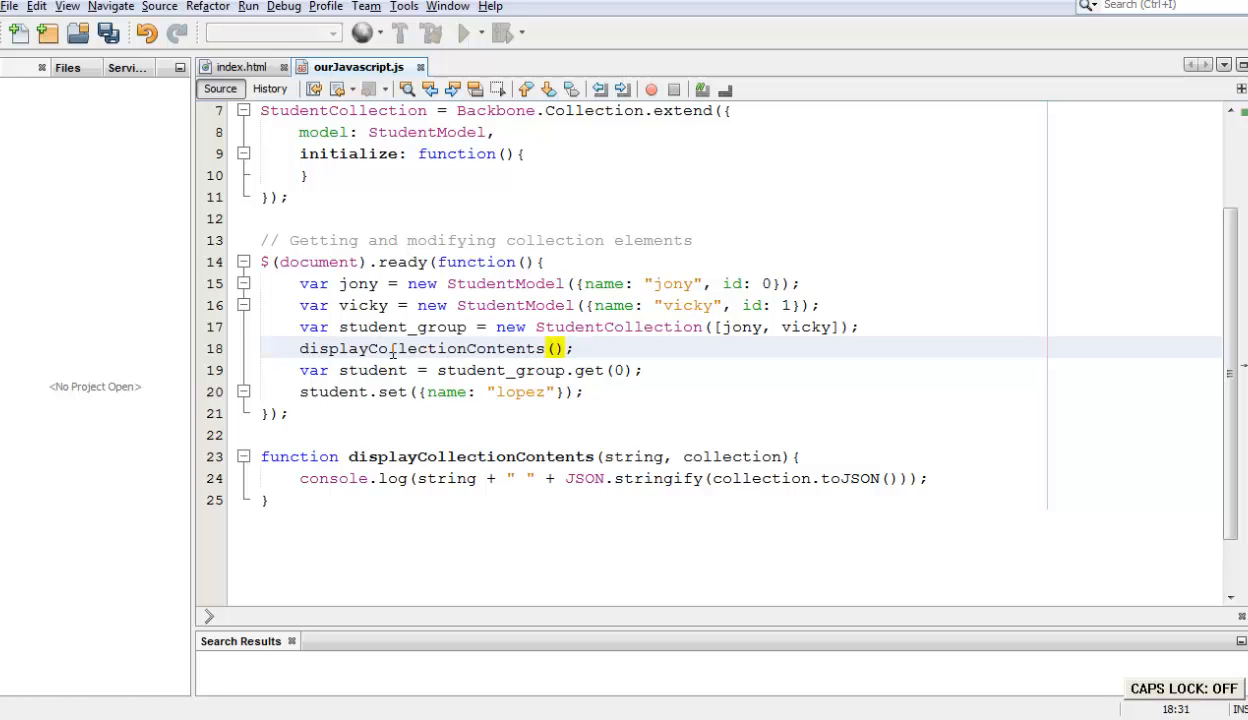
{"action": "type", "text": "\""}
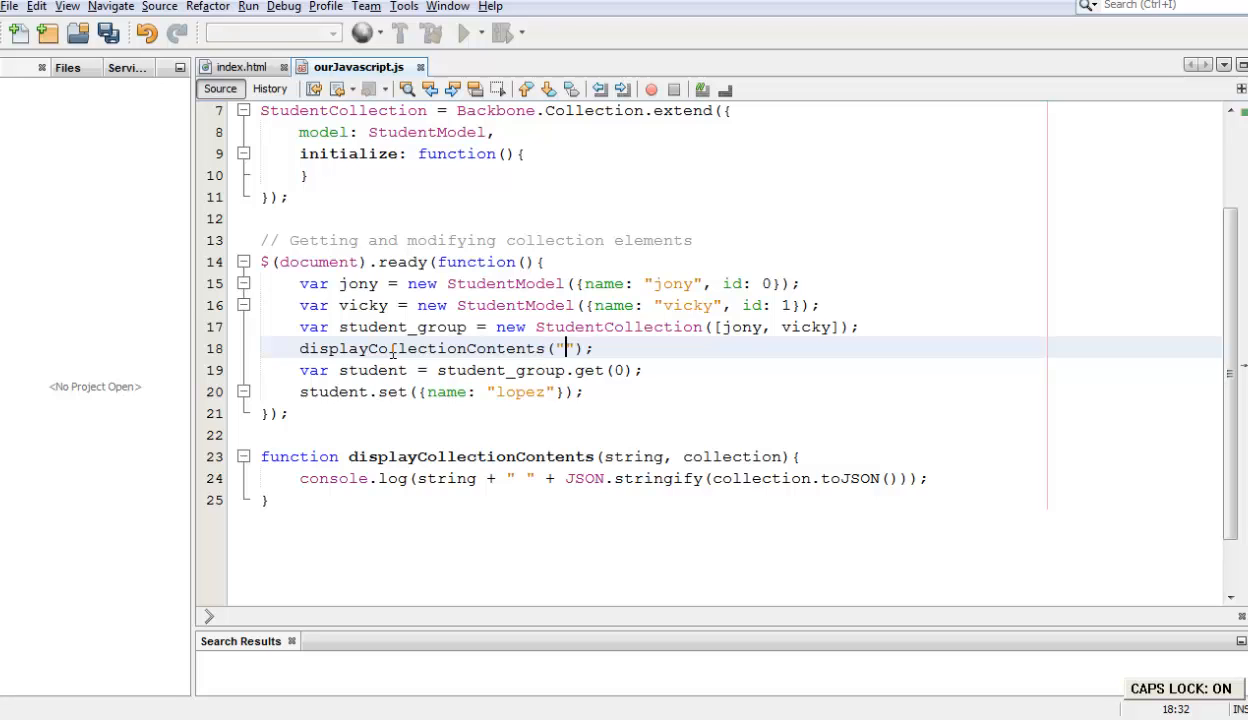
{"action": "type", "text": "Before:"}
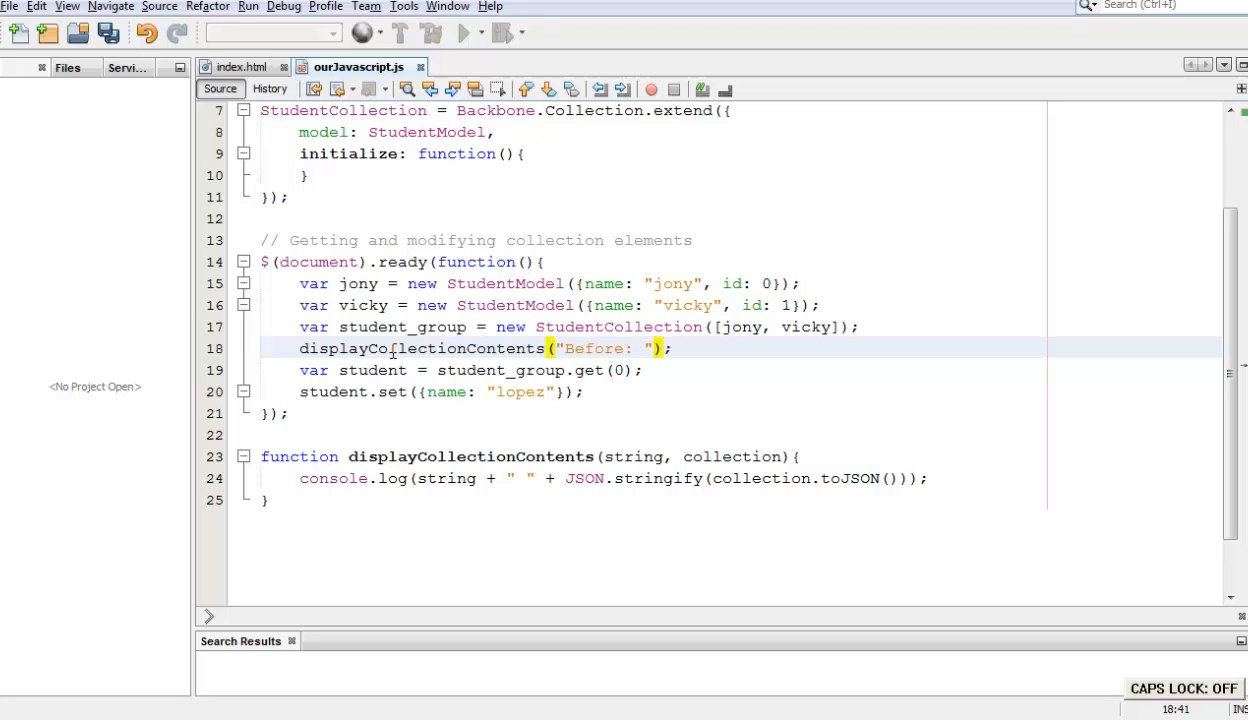
{"action": "type", "text": "+"}
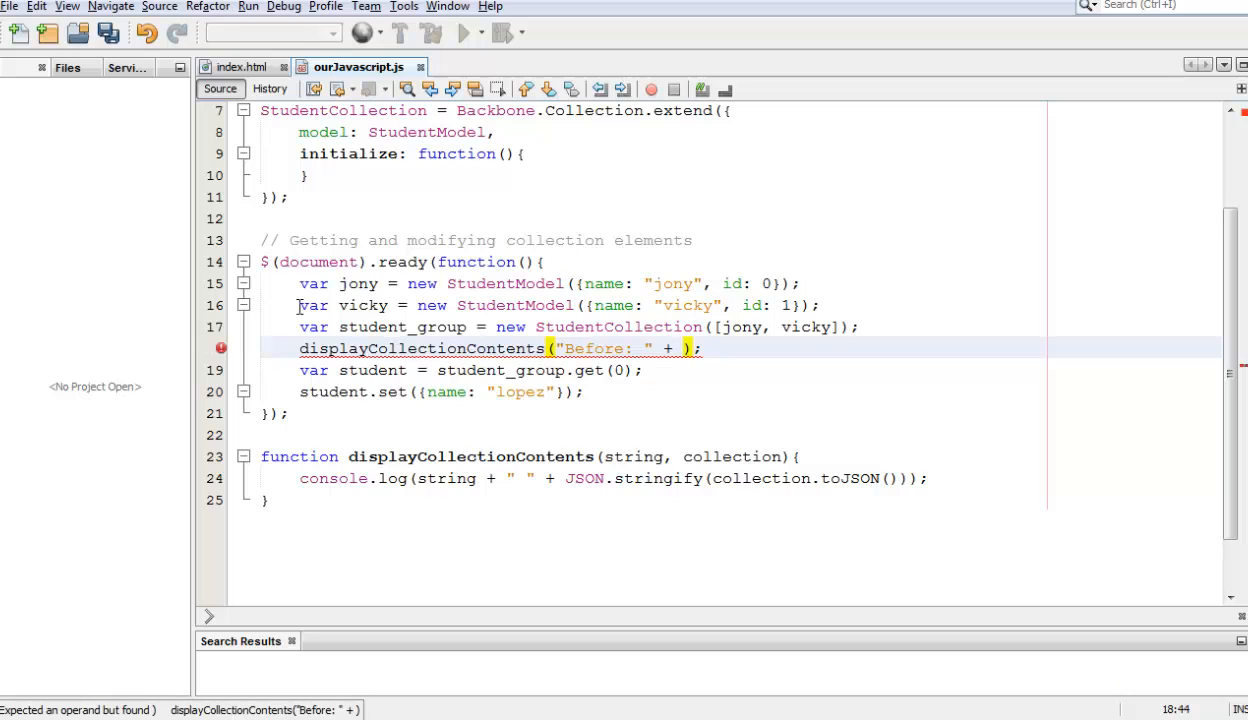
- Duplicate the log below student.set and start relabelling it to After
{"action": "double_click", "coordinate": [404, 328]}
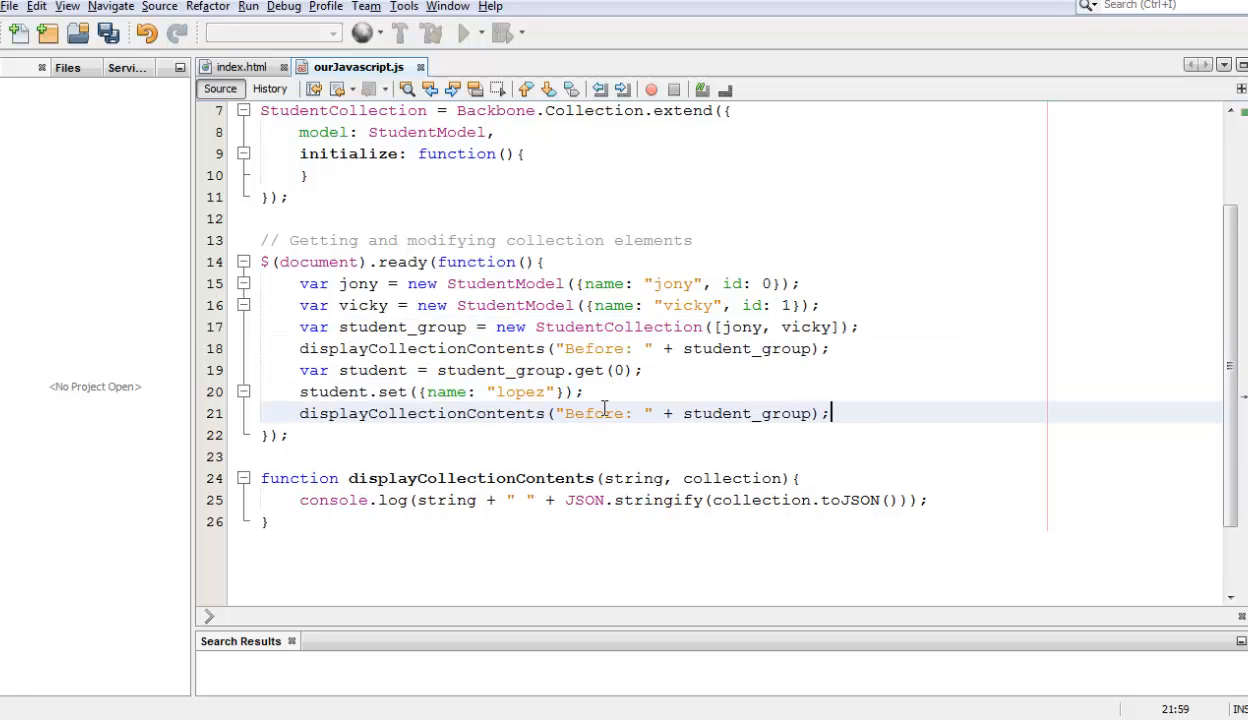
{"action": "type", "text": "Afr"}
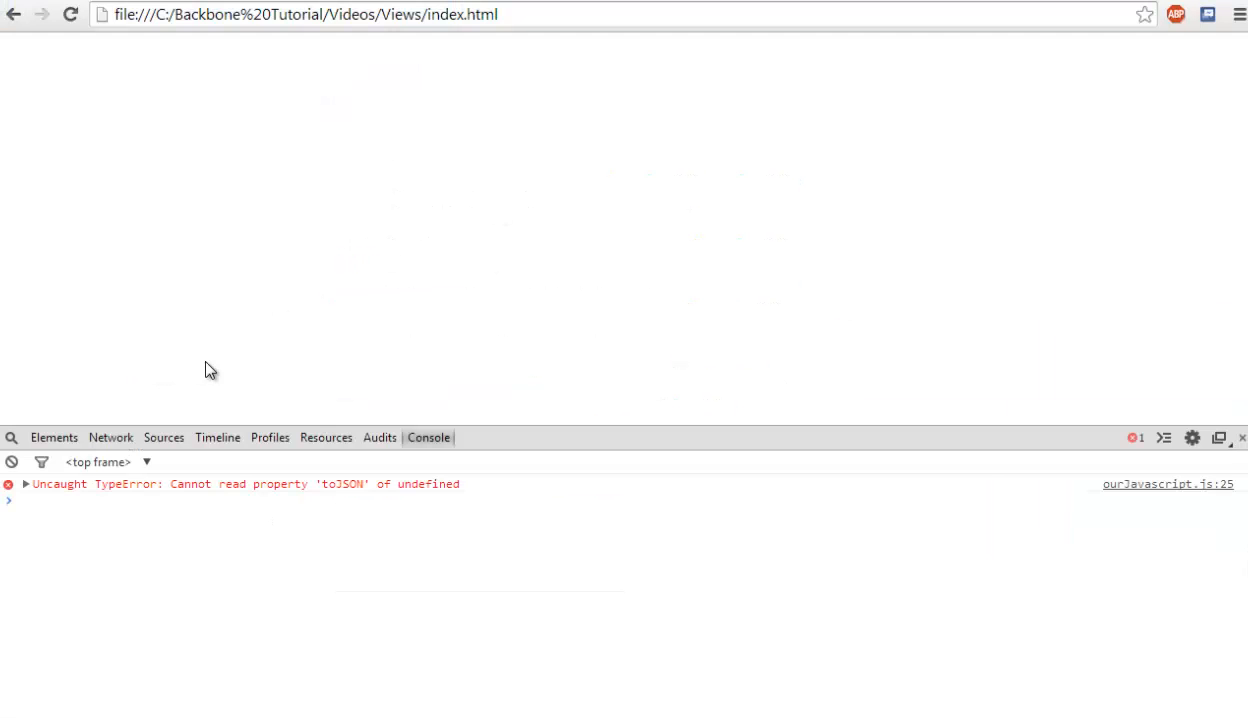
{"action": "mouse_move", "coordinate": [458, 496]}
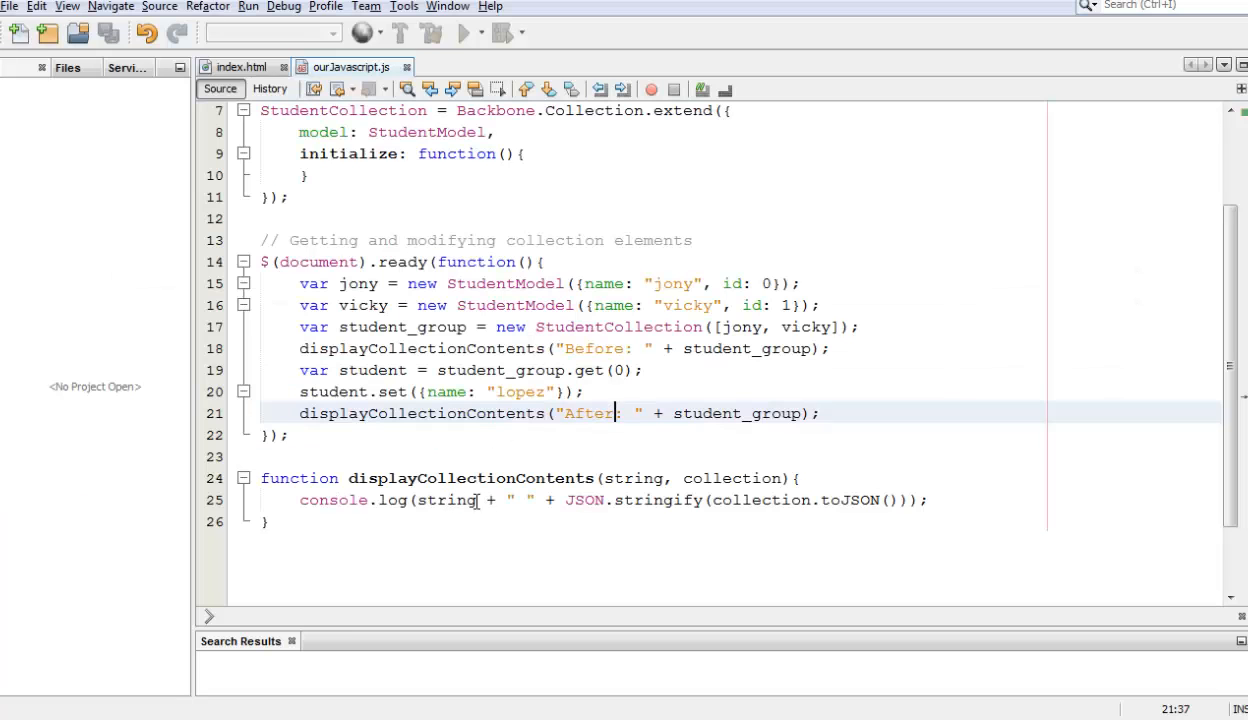
{"action": "mouse_move", "coordinate": [650, 468]}
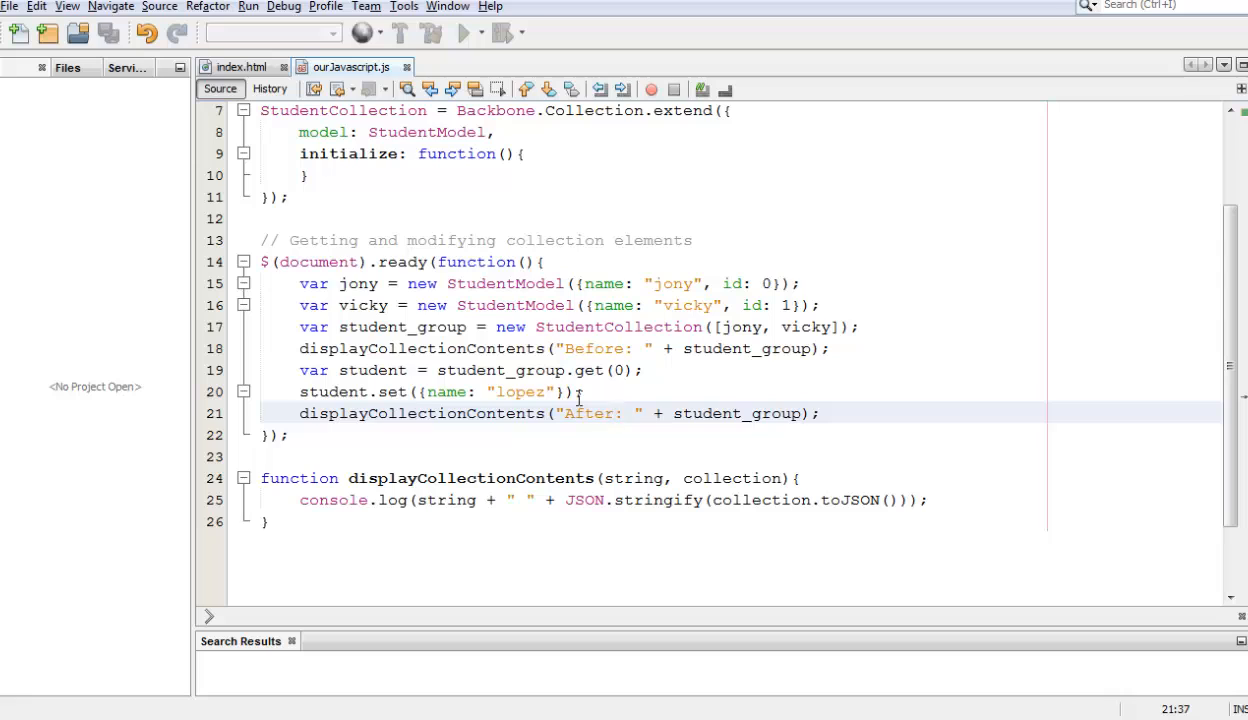
- Place the cursor in the logging calls to fix the label and argument
{"action": "left_click", "coordinate": [616, 412]}
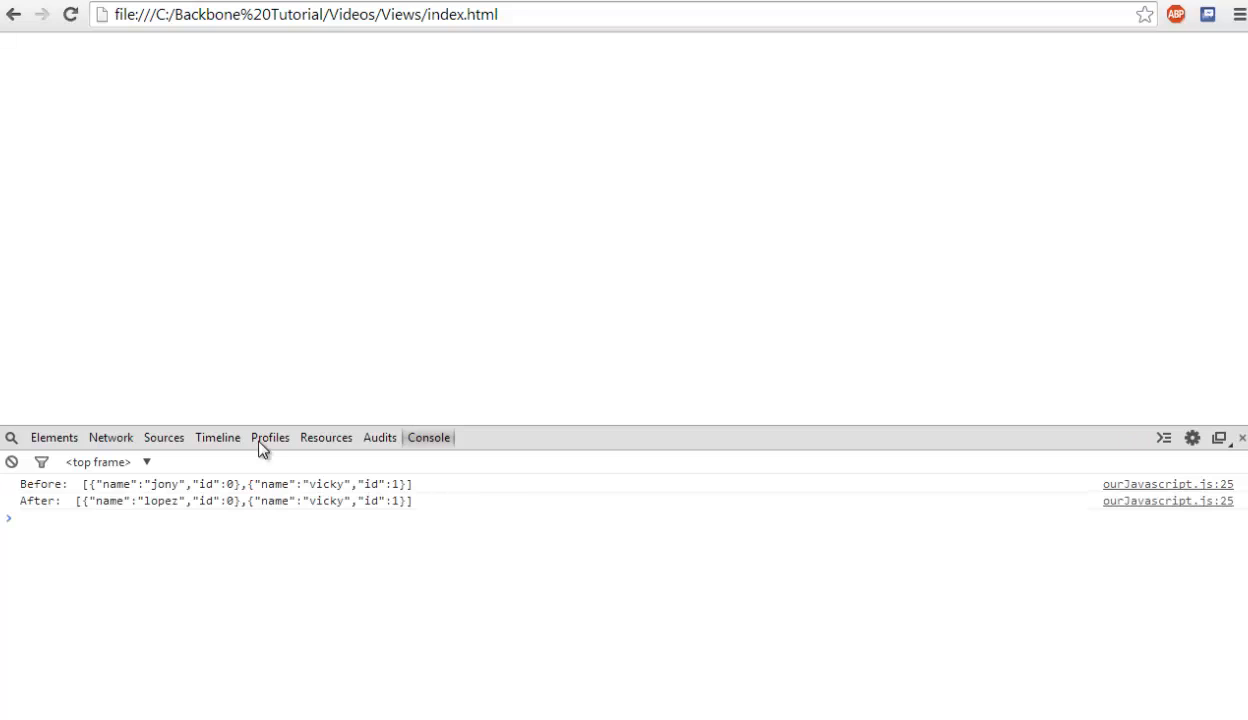
{"action": "mouse_move", "coordinate": [210, 490]}
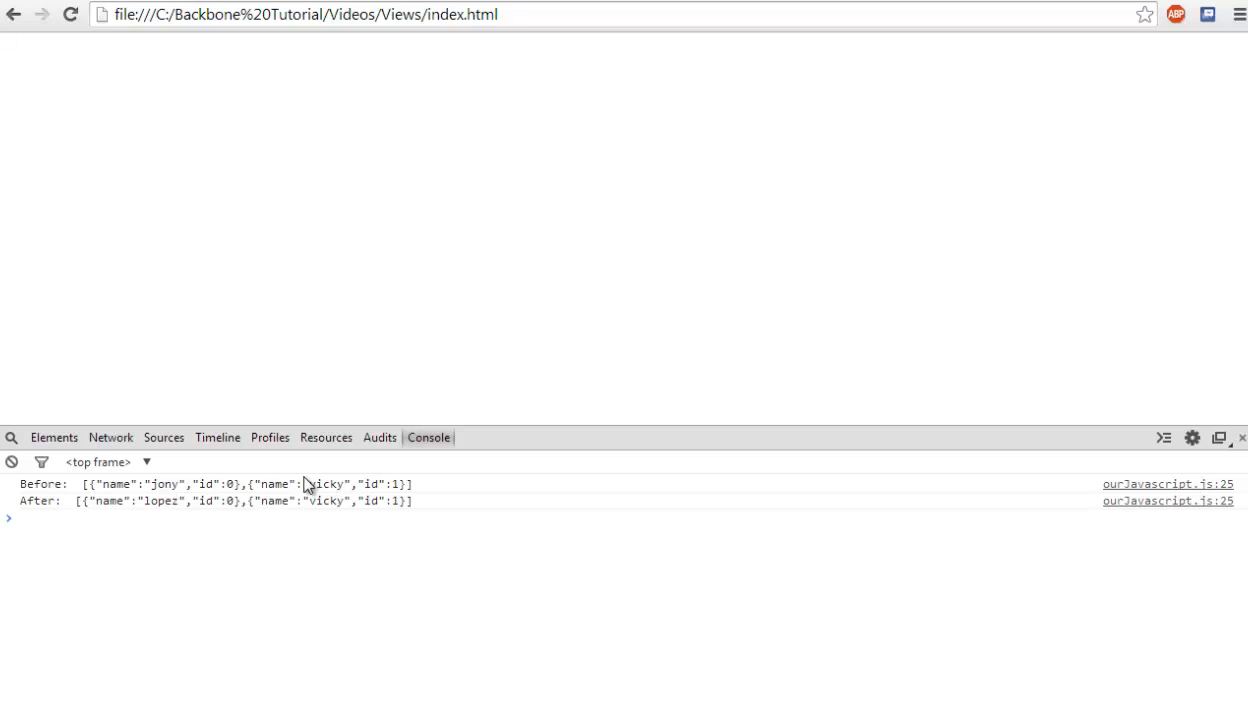
{"action": "mouse_move", "coordinate": [296, 506]}
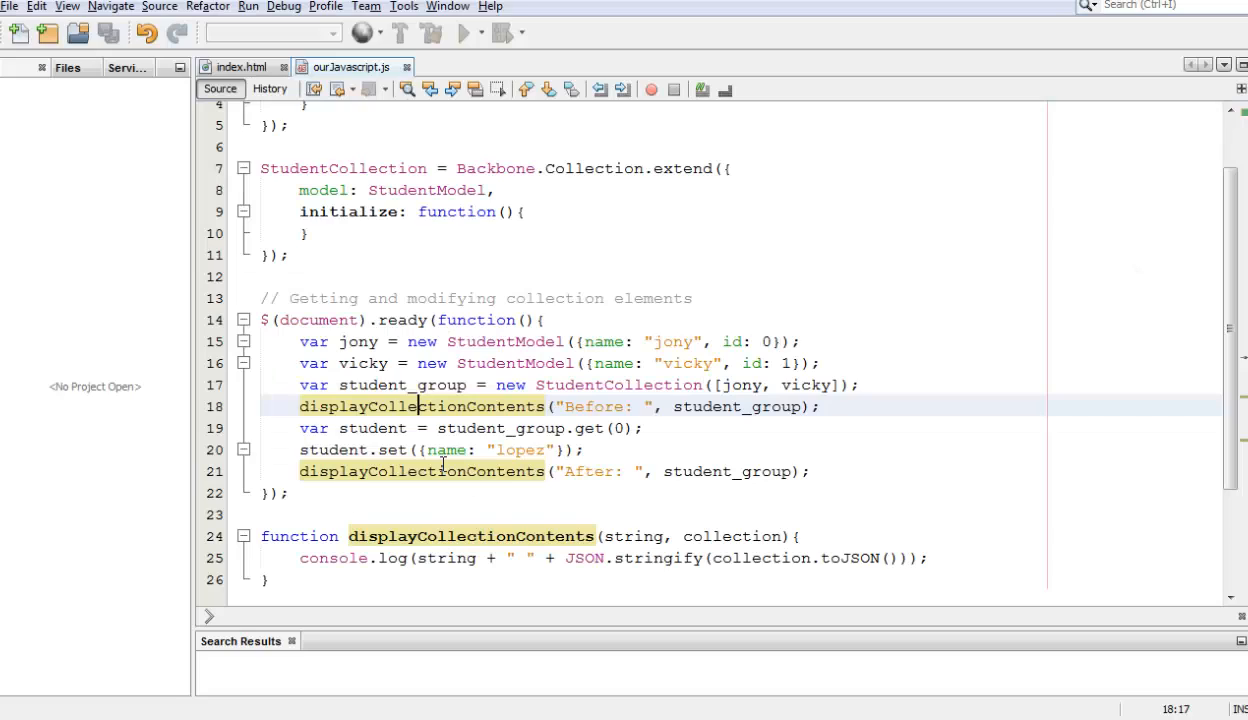
{"action": "mouse_move", "coordinate": [376, 428]}
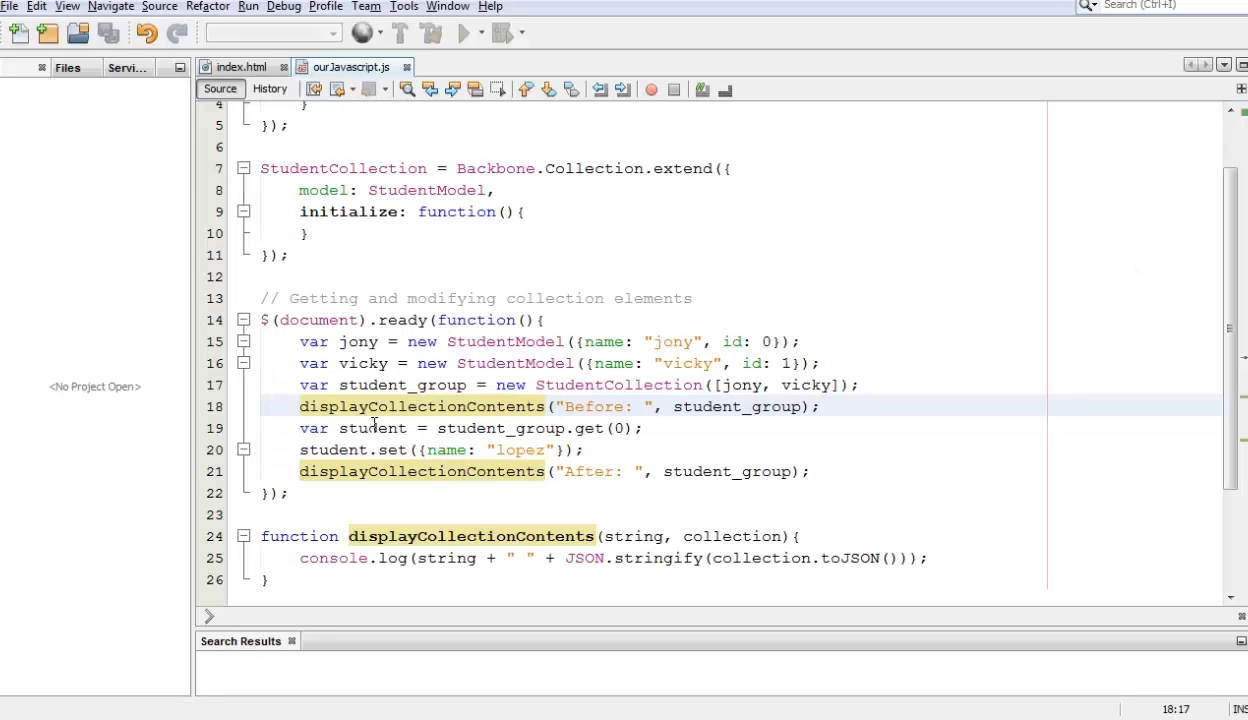
- Open a line after the After log and relabel it After_1
{"action": "double_click", "coordinate": [356, 340]}
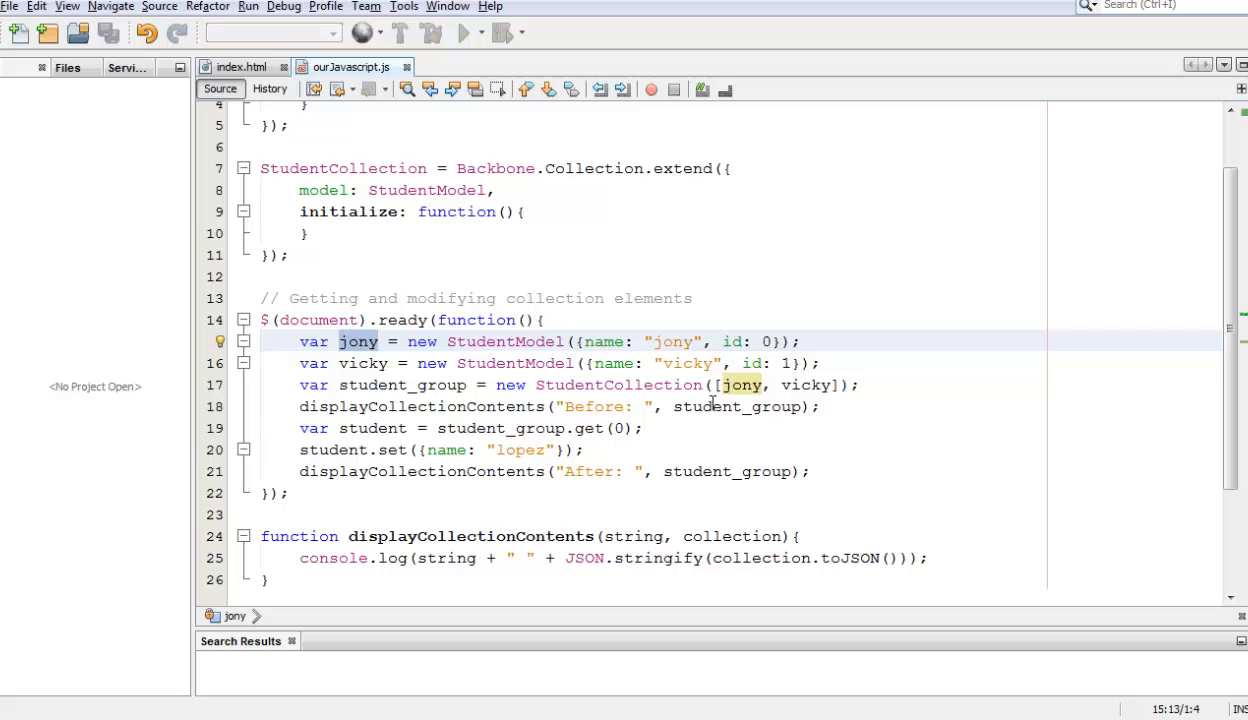
{"action": "left_click", "coordinate": [738, 406]}
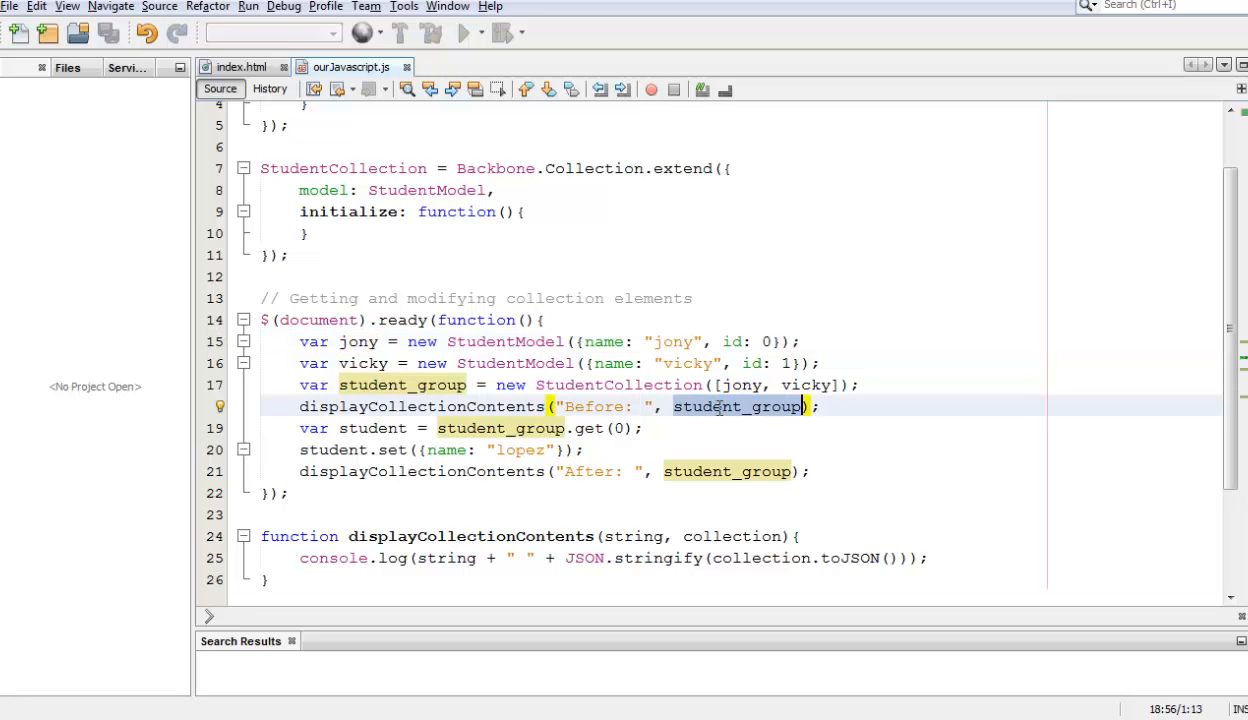
{"action": "key", "text": "Enter"}
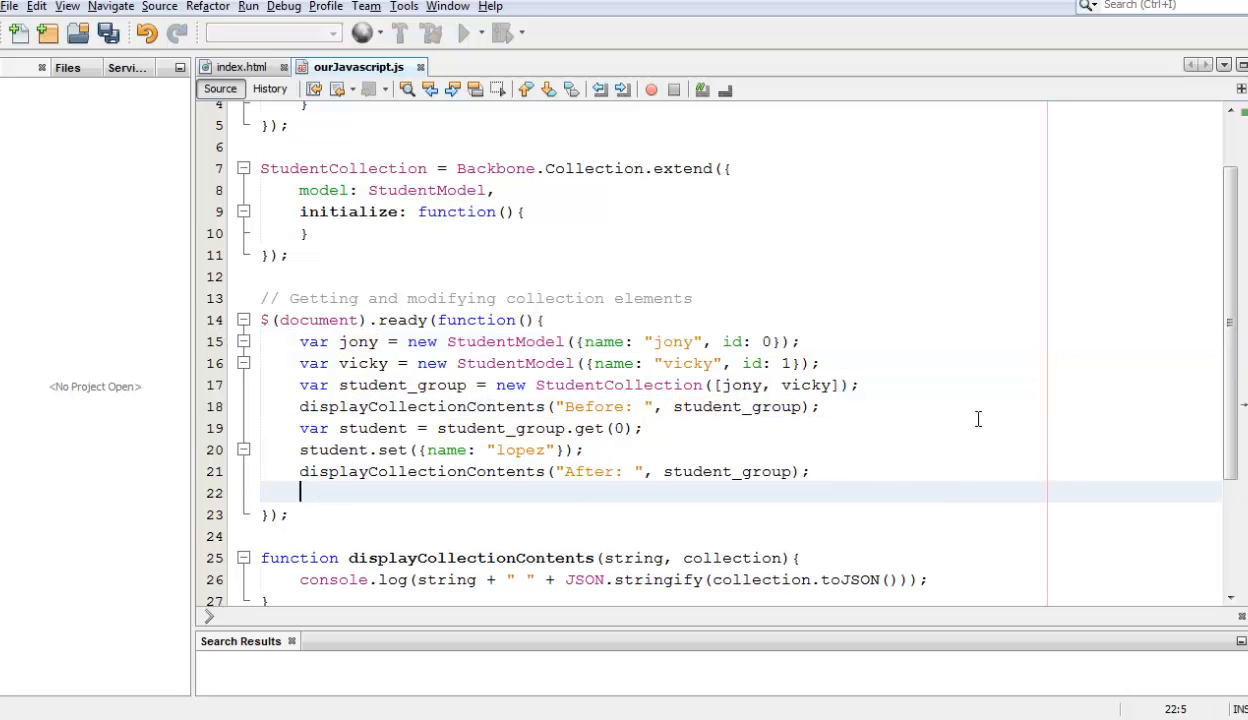
{"action": "left_click", "coordinate": [608, 472]}
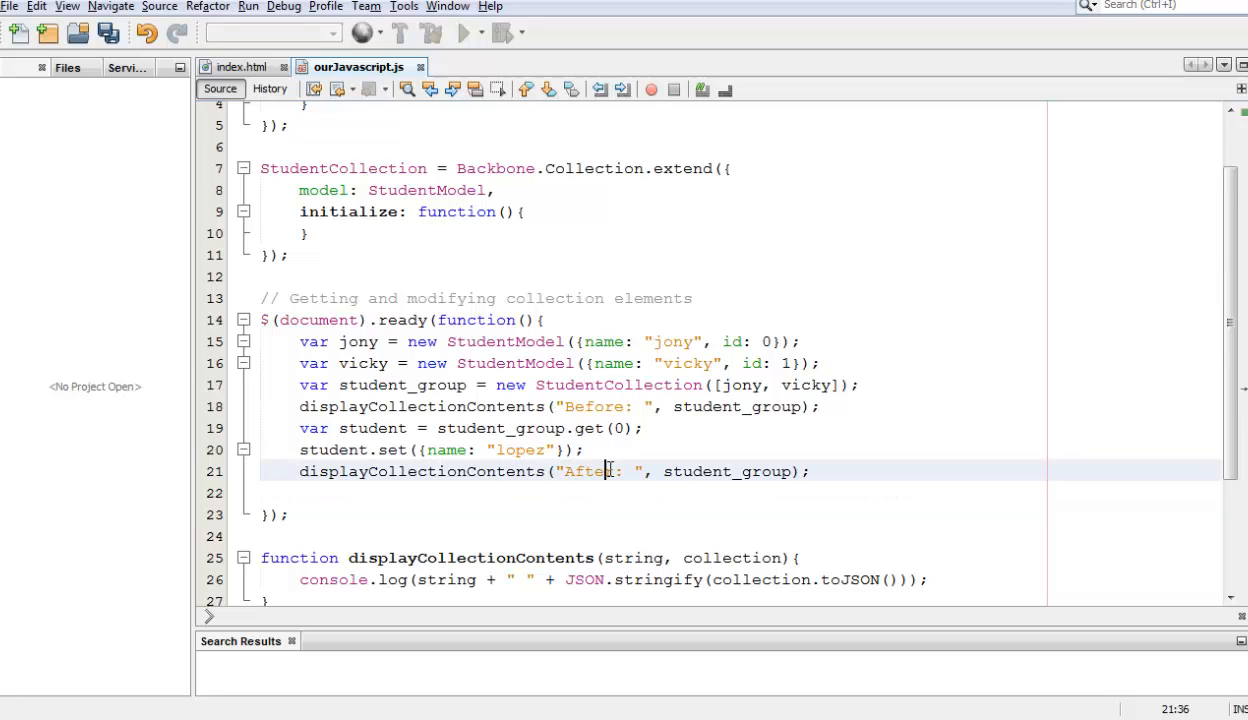
{"action": "scroll", "scroll_direction": "up", "scroll_amount": 3}
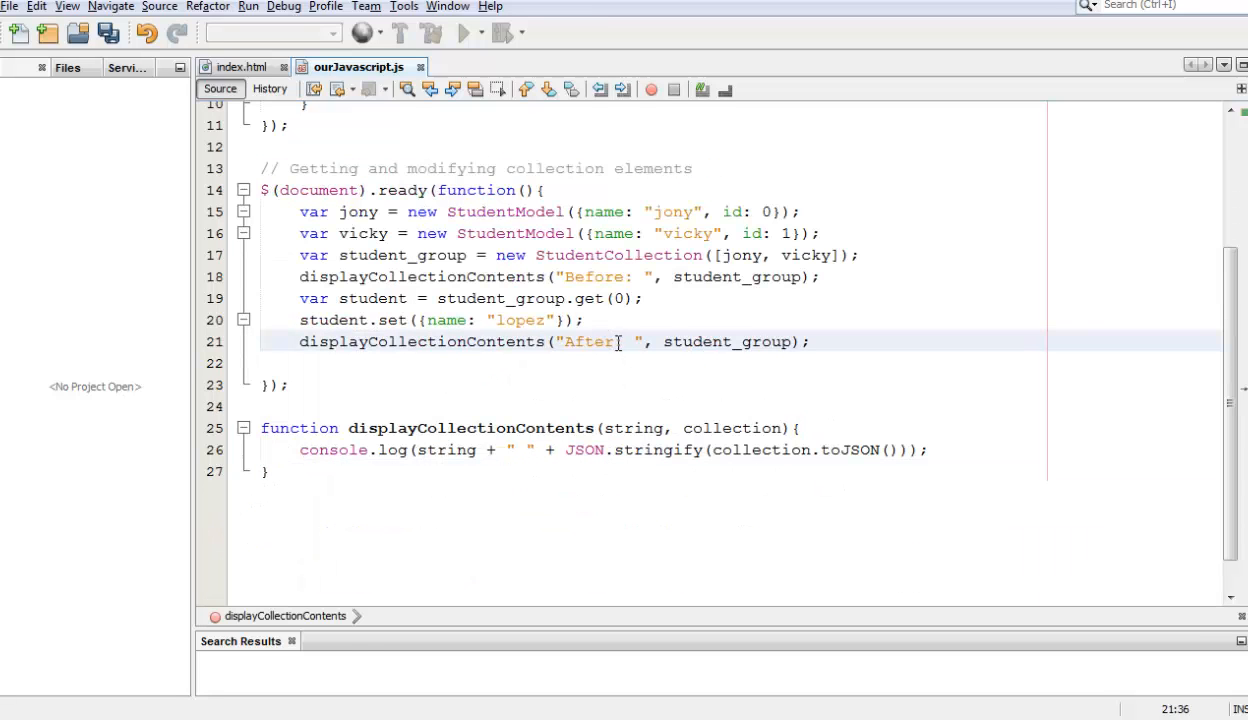
{"action": "type", "text": "_1"}
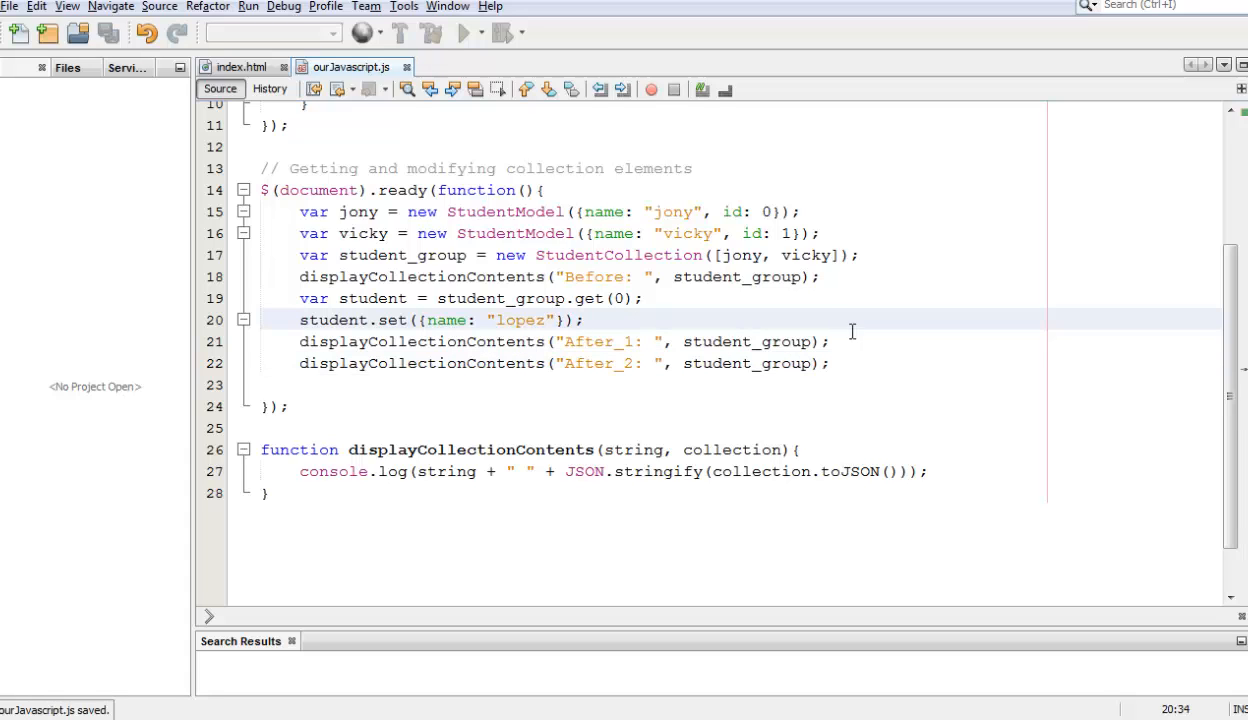
- Add jony.set({name: "Jony"}); between the After_1 and After_2 logs
{"action": "type", "text": "jony."}
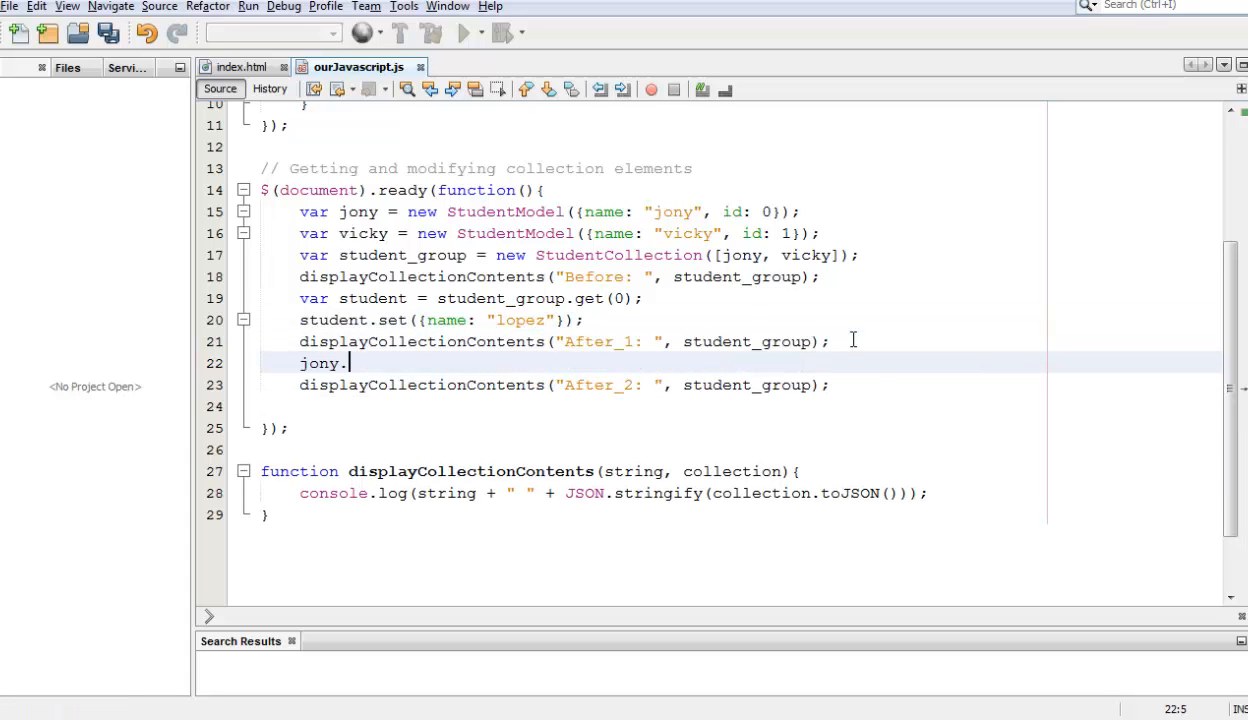
{"action": "type", "text": "set()"}
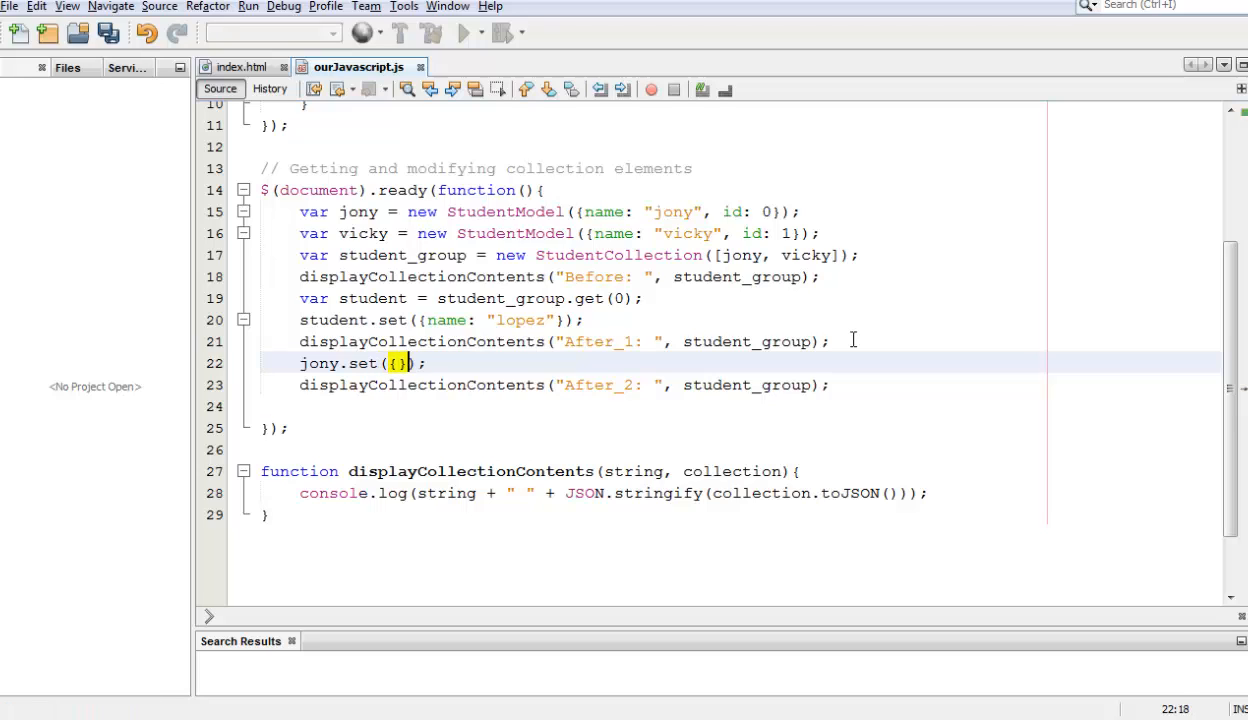
{"action": "type", "text": "name: \"\""}
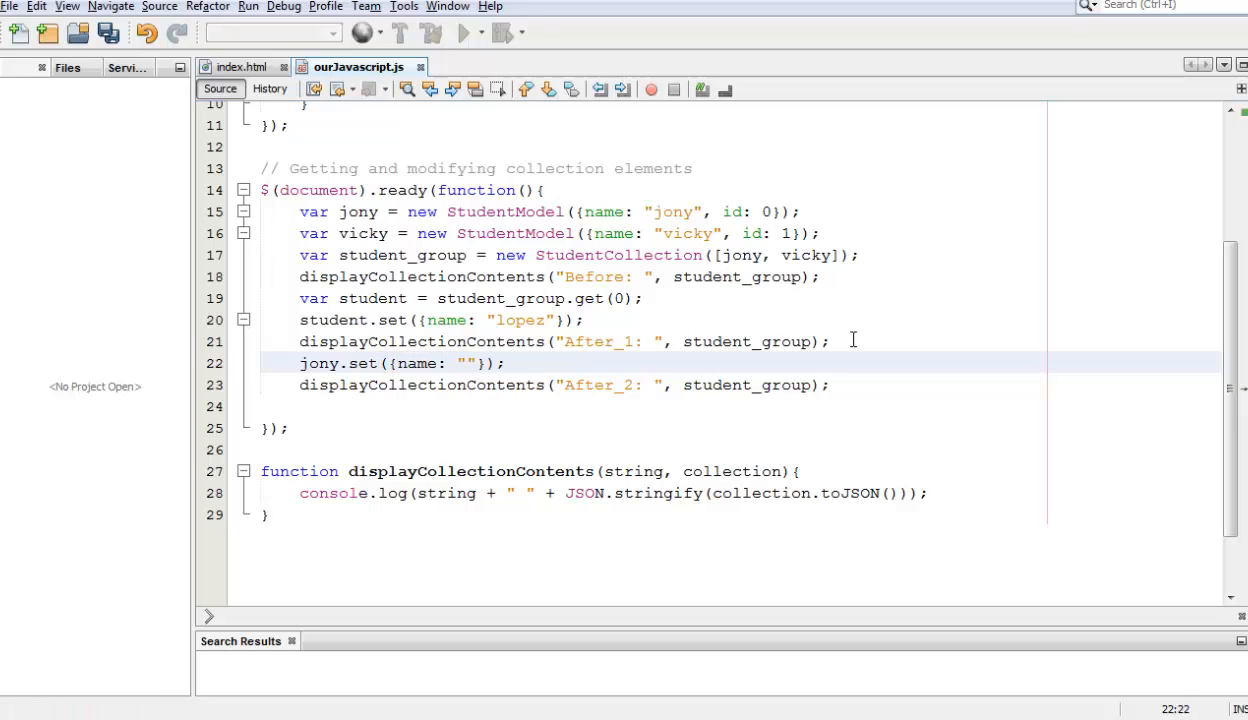
{"action": "type", "text": "Jony"}
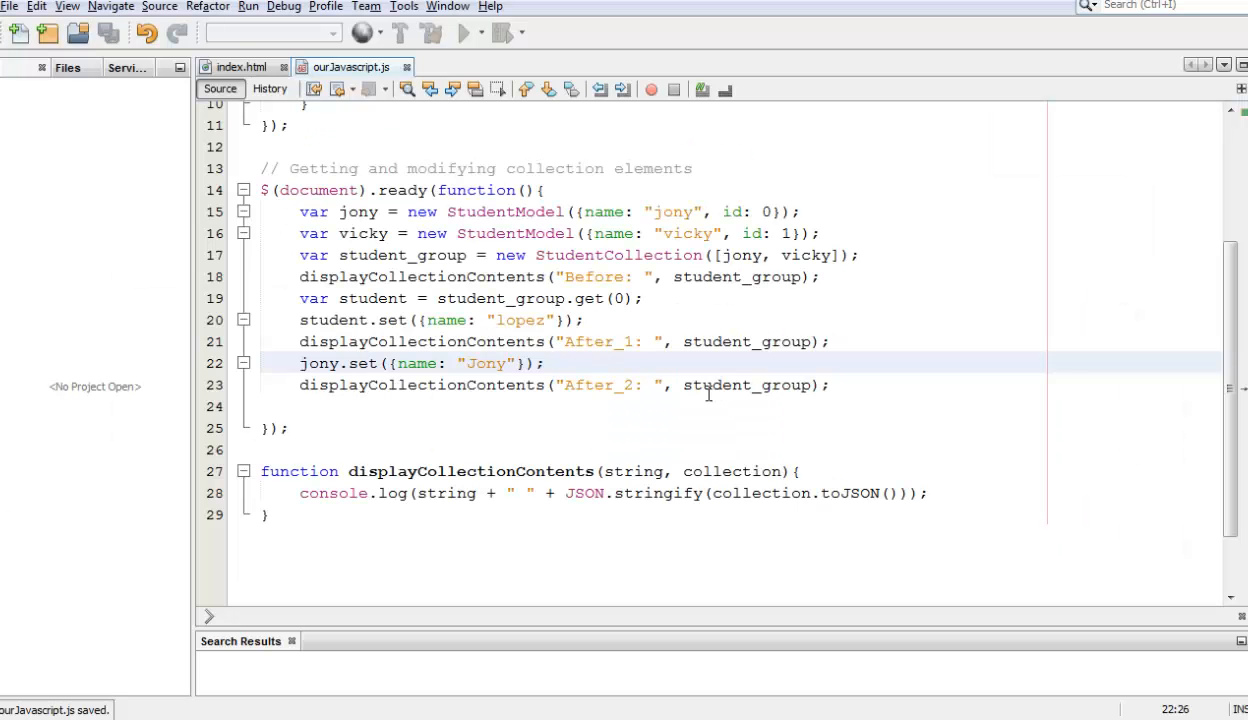
{"action": "double_click", "coordinate": [748, 384]}
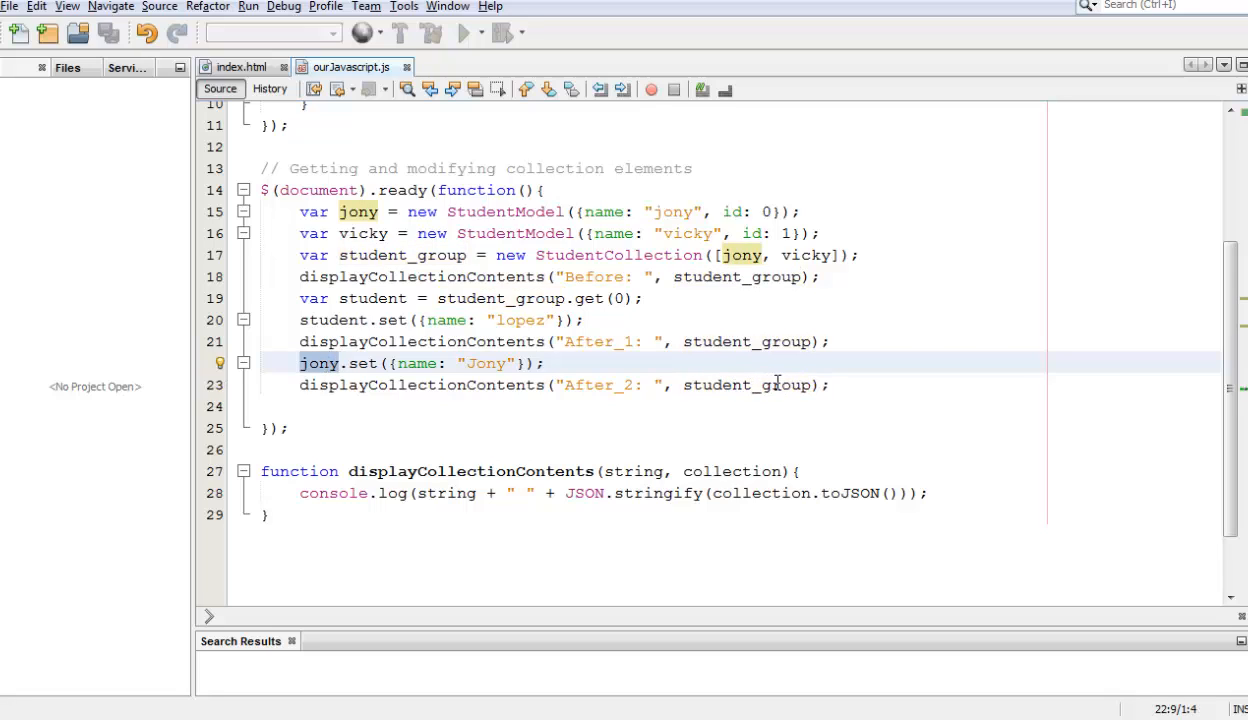
{"action": "double_click", "coordinate": [746, 384]}
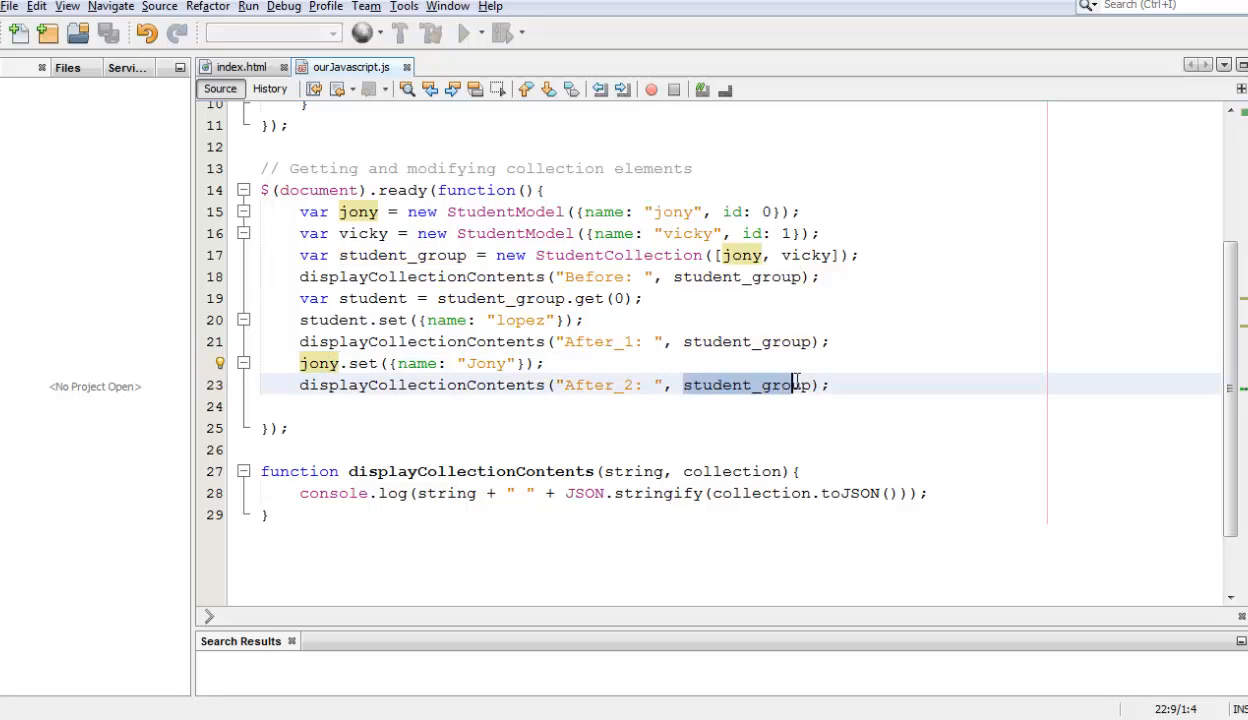